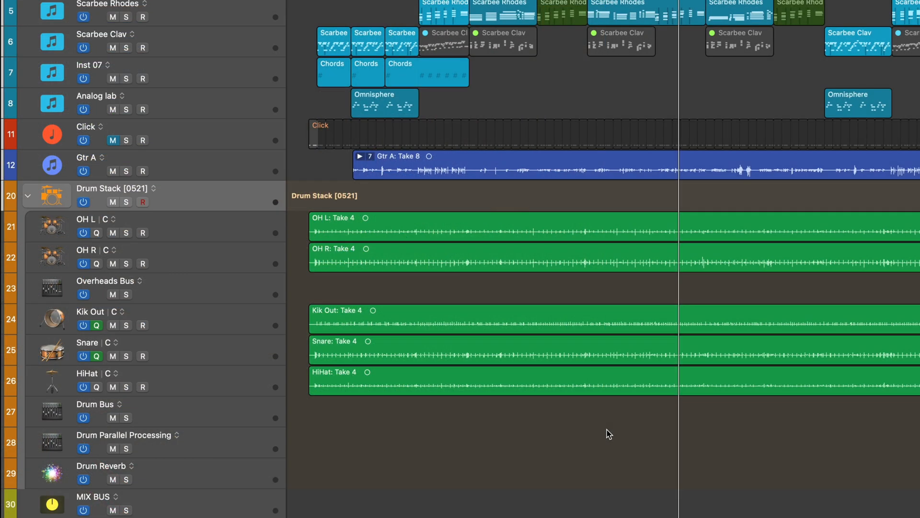
{"action": "mouse_move", "coordinate": [612, 434]}
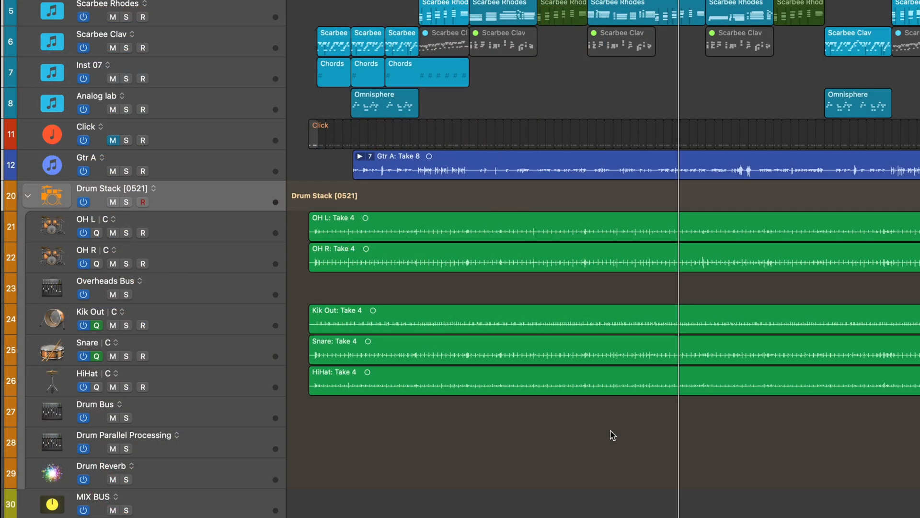
{"action": "mouse_move", "coordinate": [606, 419]}
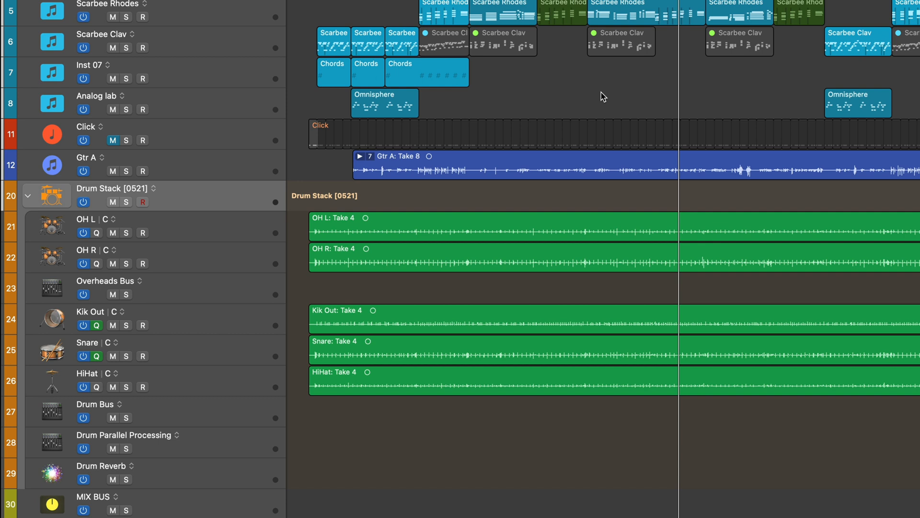
{"action": "mouse_move", "coordinate": [594, 105]}
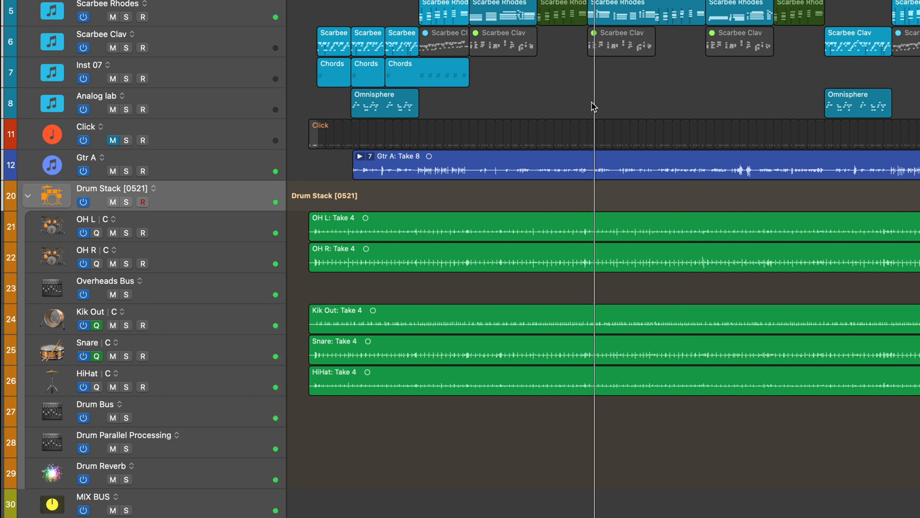
Step: Solo the Drum Stack folder track and select all of its drum take regions
{"action": "left_click", "coordinate": [125, 202]}
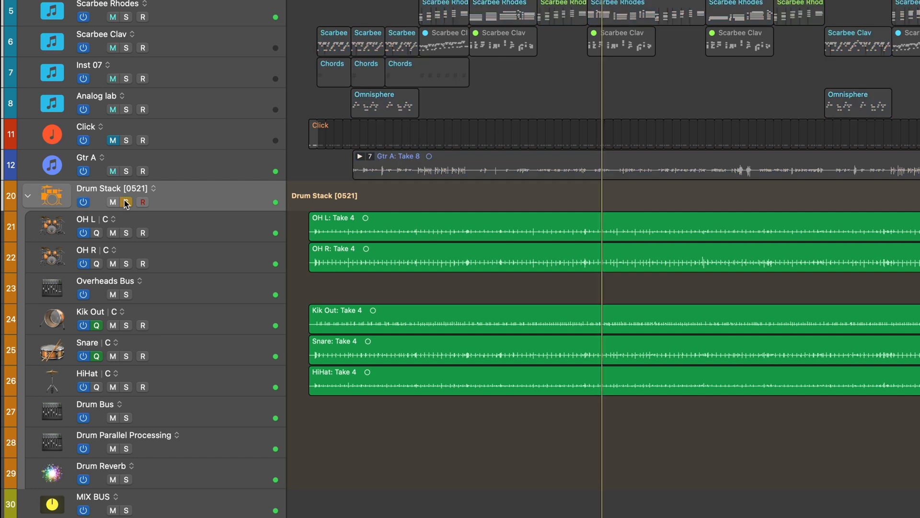
{"action": "left_click", "coordinate": [125, 202]}
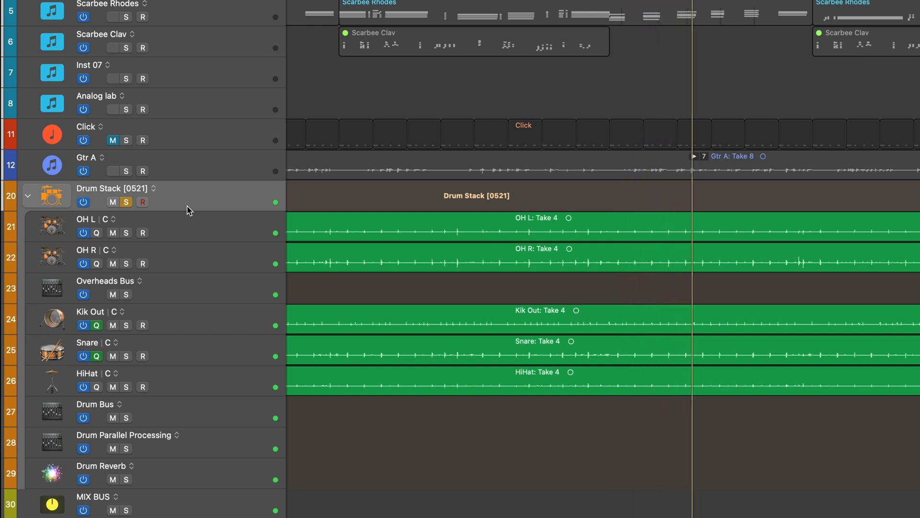
{"action": "mouse_move", "coordinate": [386, 230]}
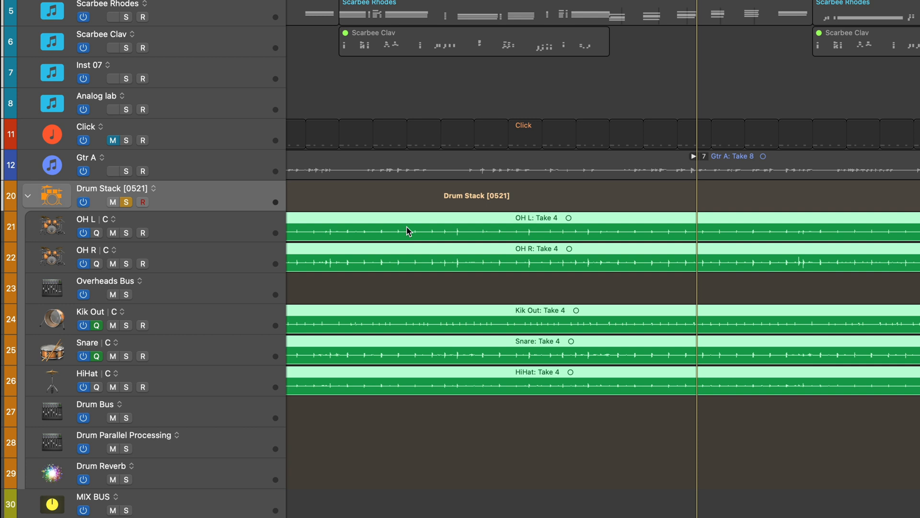
{"action": "mouse_move", "coordinate": [524, 238]}
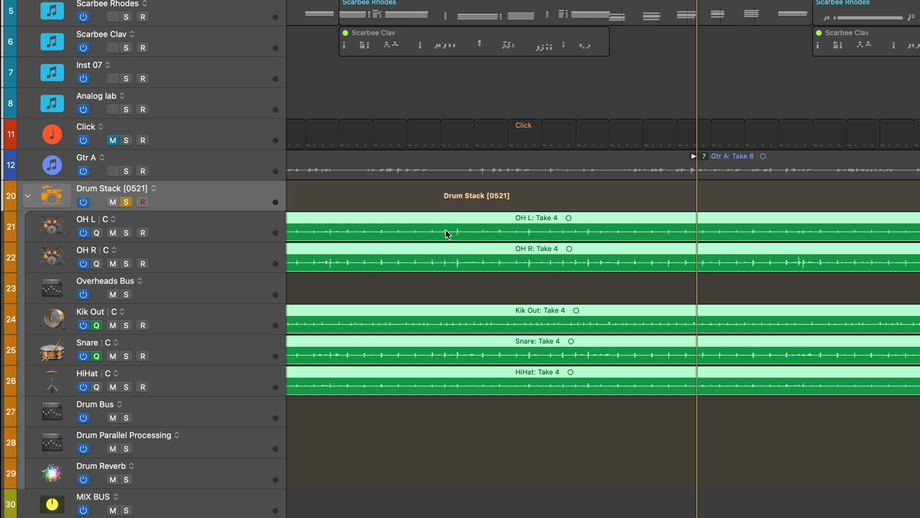
{"action": "mouse_move", "coordinate": [350, 220]}
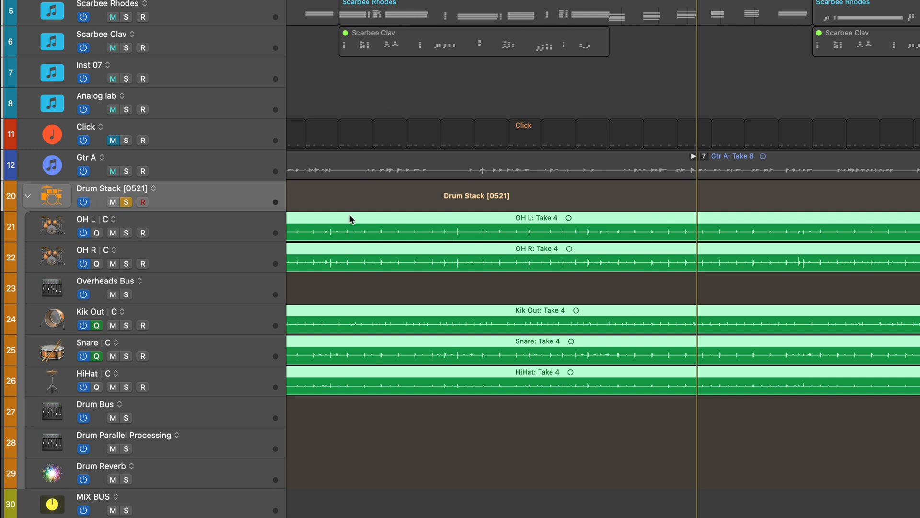
{"action": "mouse_move", "coordinate": [353, 197]}
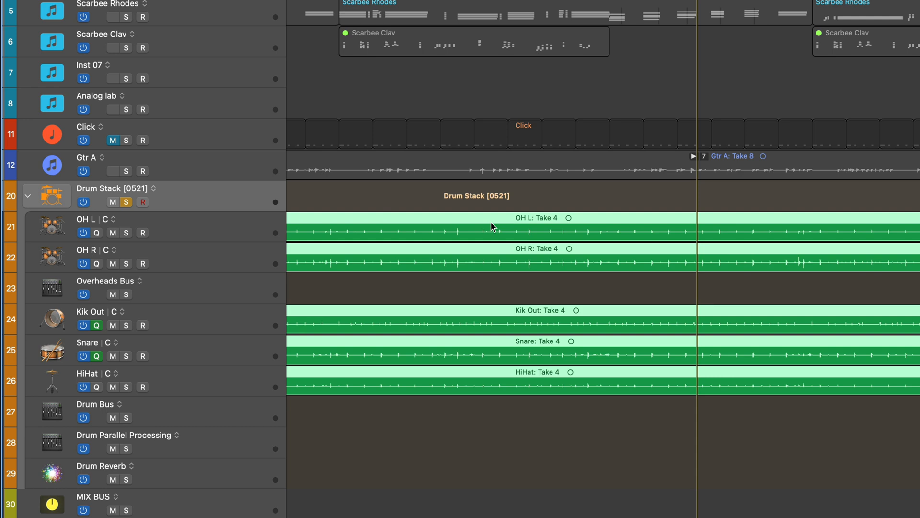
Step: Turn the selected drum takes into a Smart Tempo multitrack set from the Tempo menu
{"action": "right_click", "coordinate": [493, 229]}
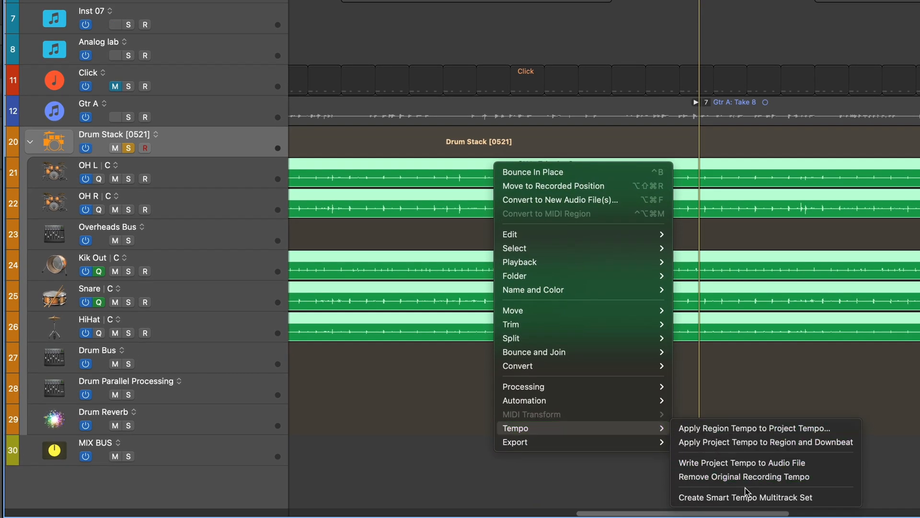
{"action": "mouse_move", "coordinate": [746, 497]}
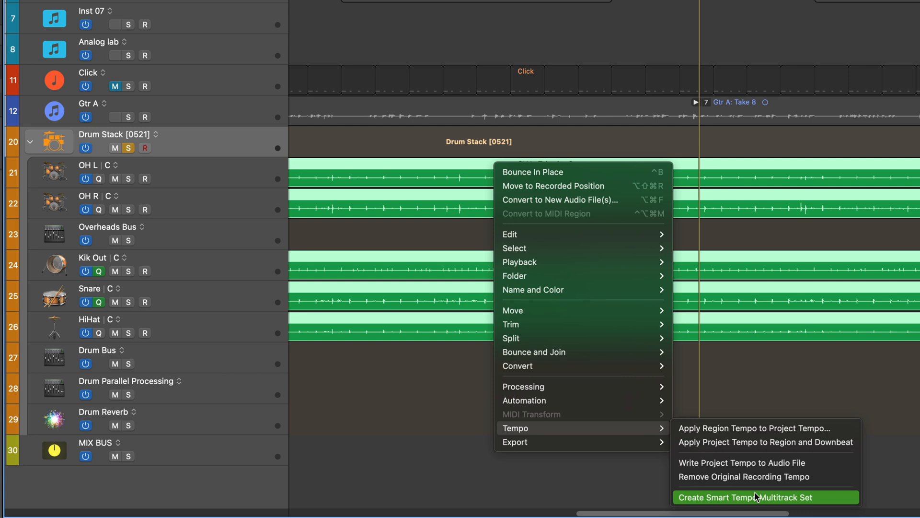
{"action": "left_click", "coordinate": [745, 497]}
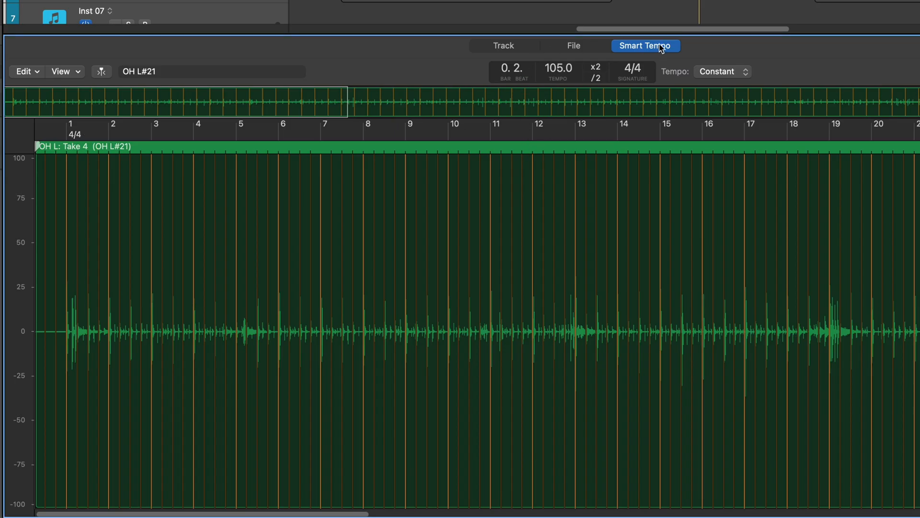
Step: Drag the Smart Tempo editor's top divider down so the tracks show above it
{"action": "left_click", "coordinate": [25, 71]}
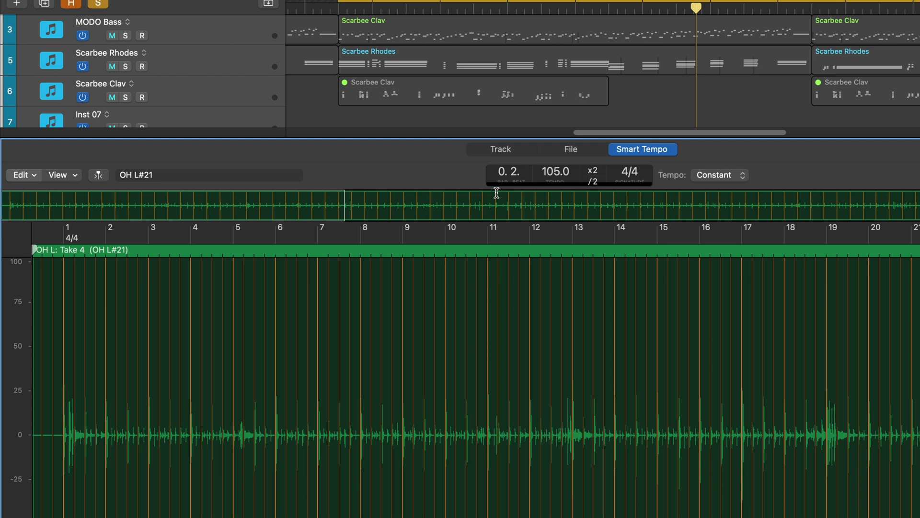
{"action": "mouse_move", "coordinate": [485, 228]}
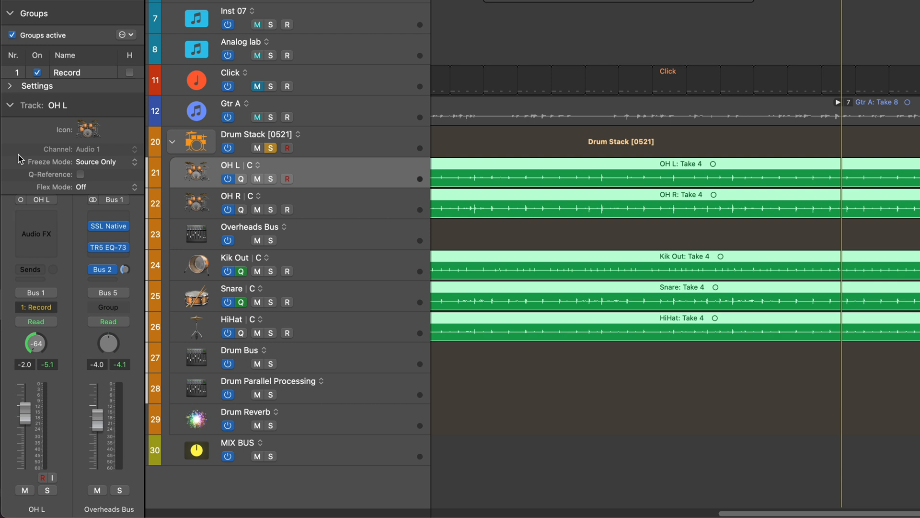
Step: Expand the Record group's settings in the Inspector and select the OH L track
{"action": "left_click", "coordinate": [37, 86]}
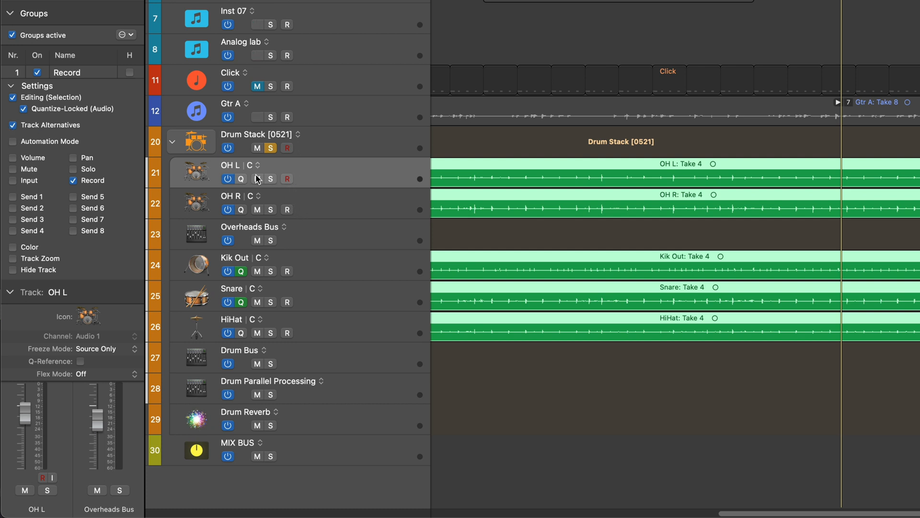
{"action": "left_click", "coordinate": [251, 165]}
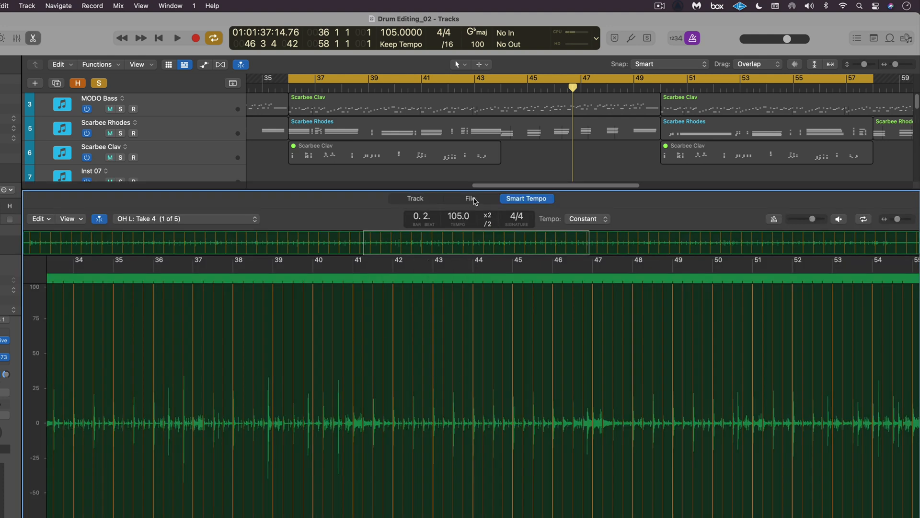
Step: Switch the editor to File view to show the Kik Out#21 waveform
{"action": "left_click", "coordinate": [471, 198]}
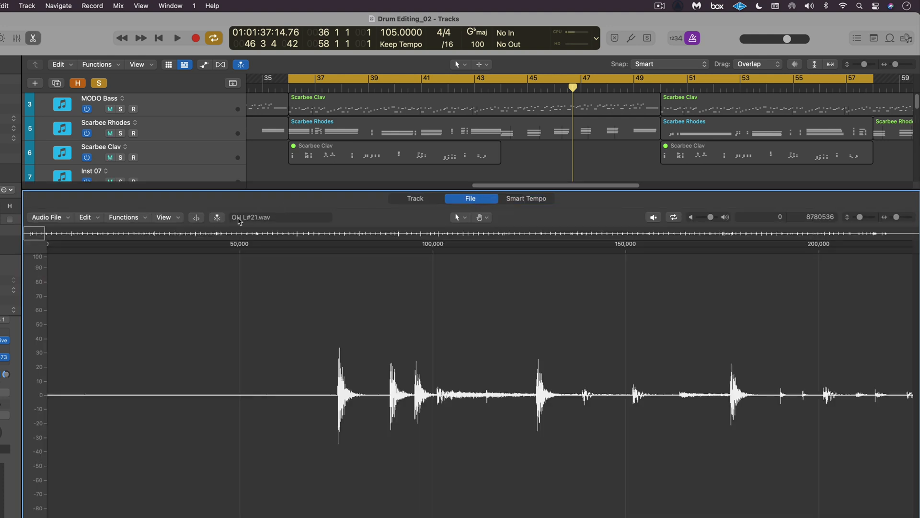
{"action": "scroll", "scroll_direction": "down", "scroll_amount": 3}
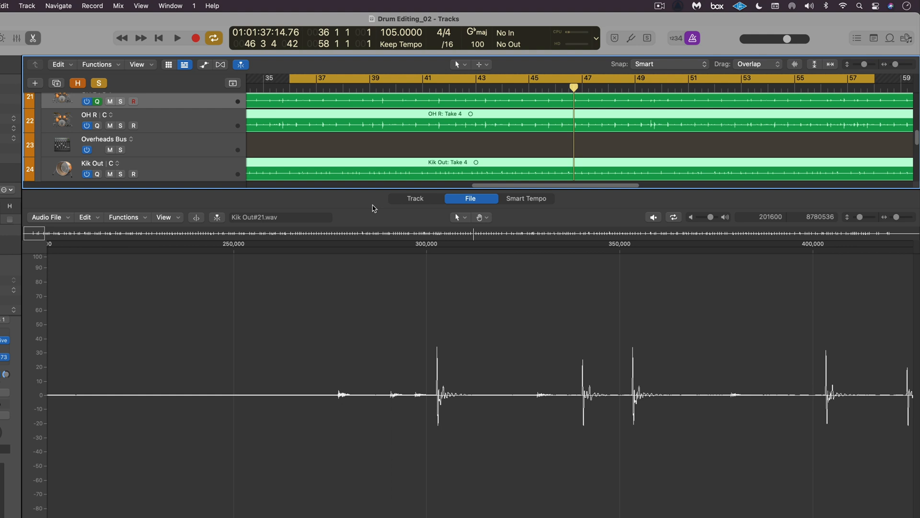
{"action": "mouse_move", "coordinate": [373, 207]}
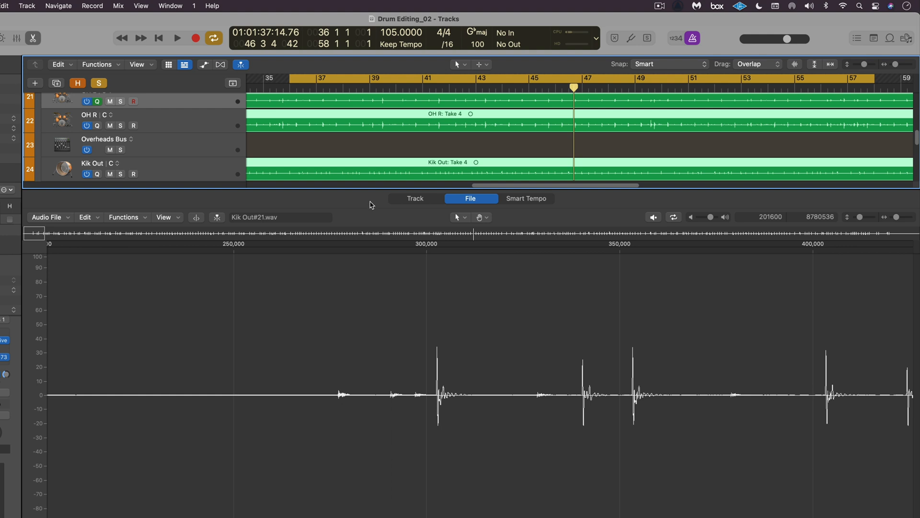
{"action": "mouse_move", "coordinate": [321, 311]}
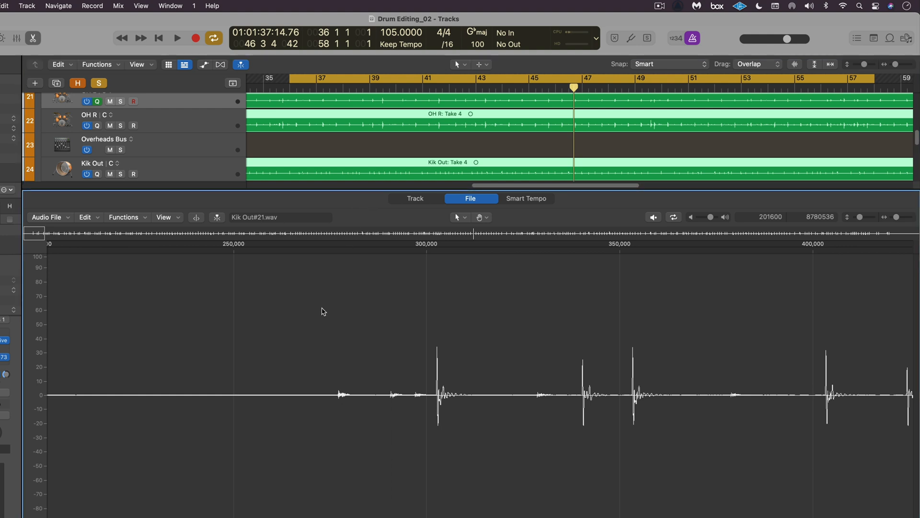
{"action": "mouse_move", "coordinate": [314, 339]}
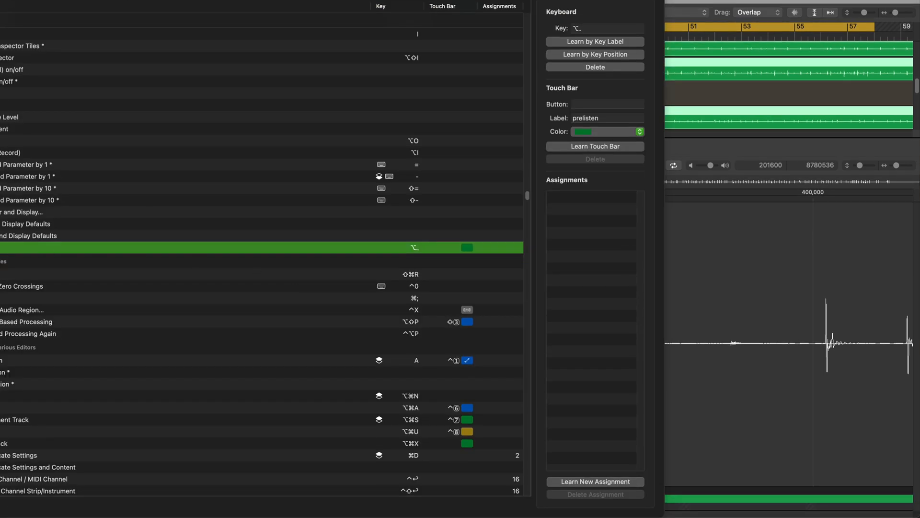
{"action": "mouse_move", "coordinate": [55, 44]}
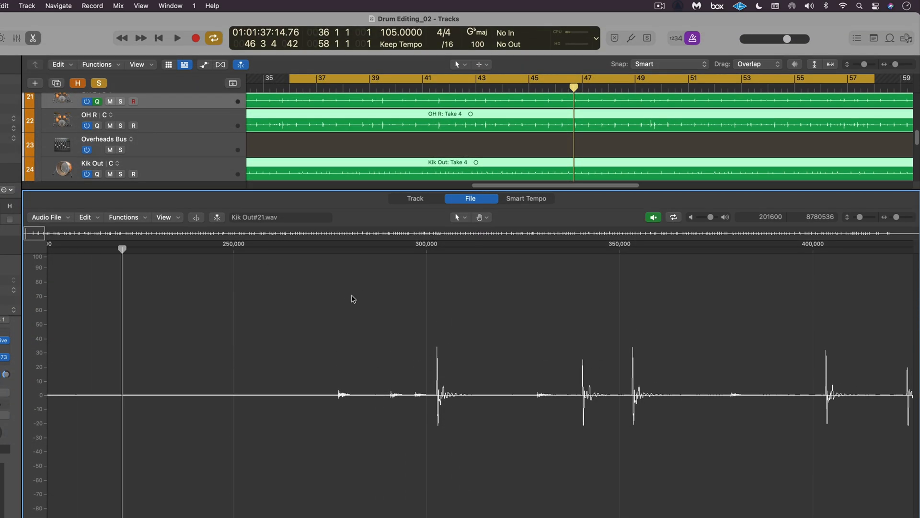
{"action": "left_click", "coordinate": [462, 244]}
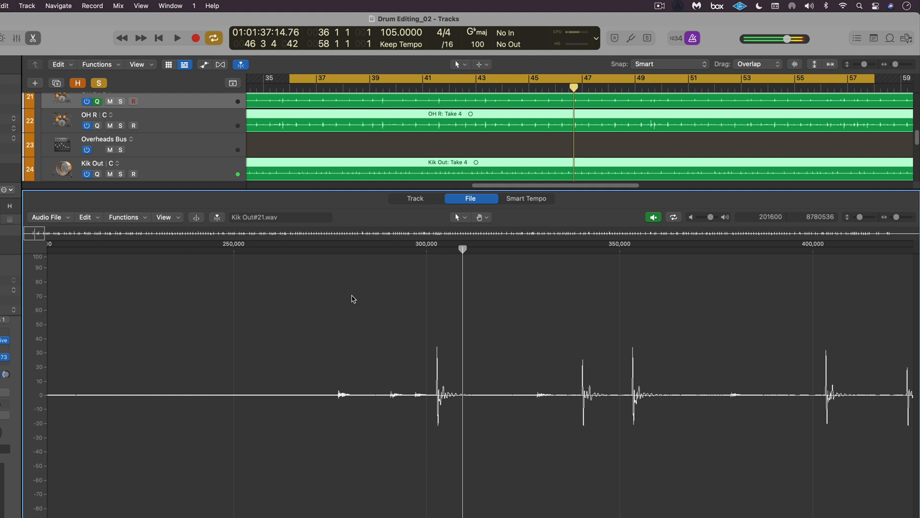
{"action": "left_click", "coordinate": [803, 244]}
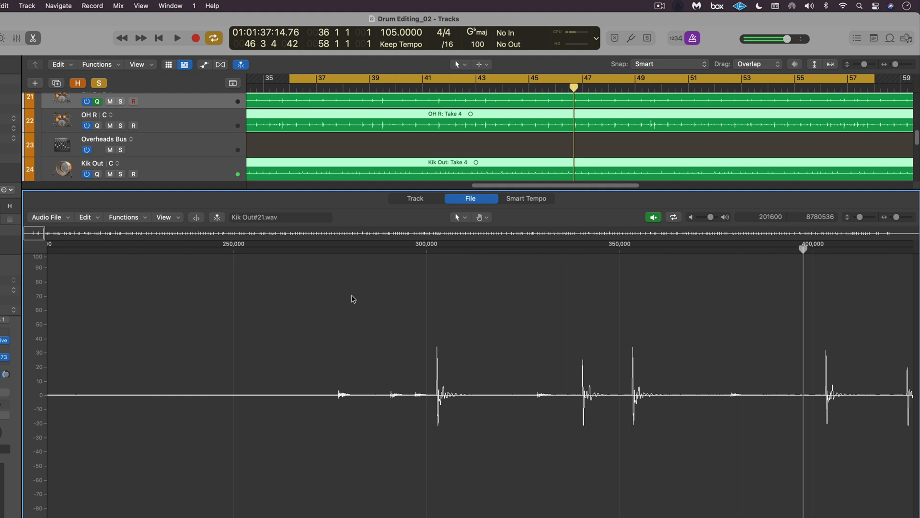
{"action": "left_click", "coordinate": [653, 216]}
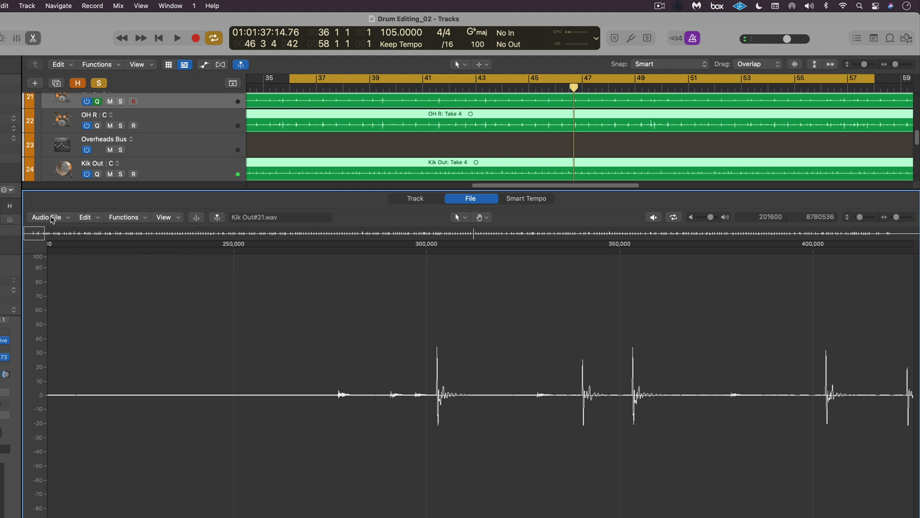
Step: Run Detect Transients on Kik Out#21, deleting its manually edited markers
{"action": "left_click", "coordinate": [46, 217]}
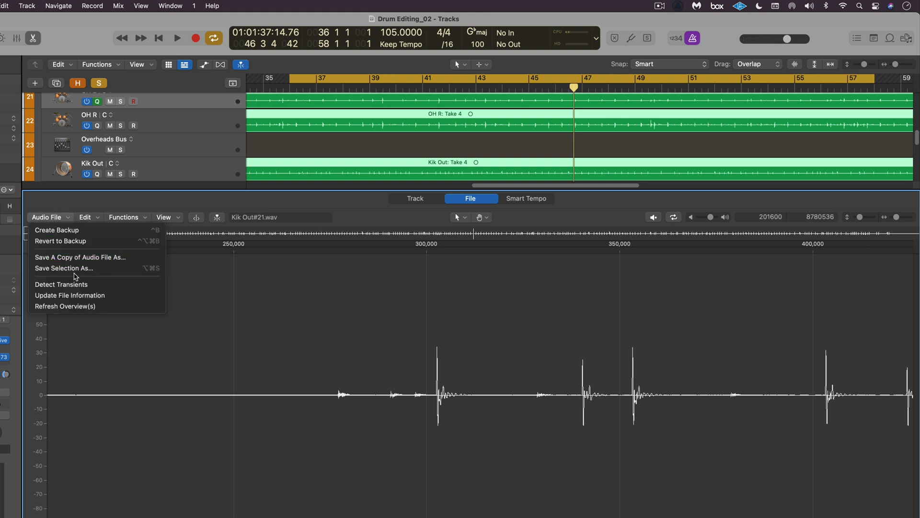
{"action": "left_click", "coordinate": [61, 284]}
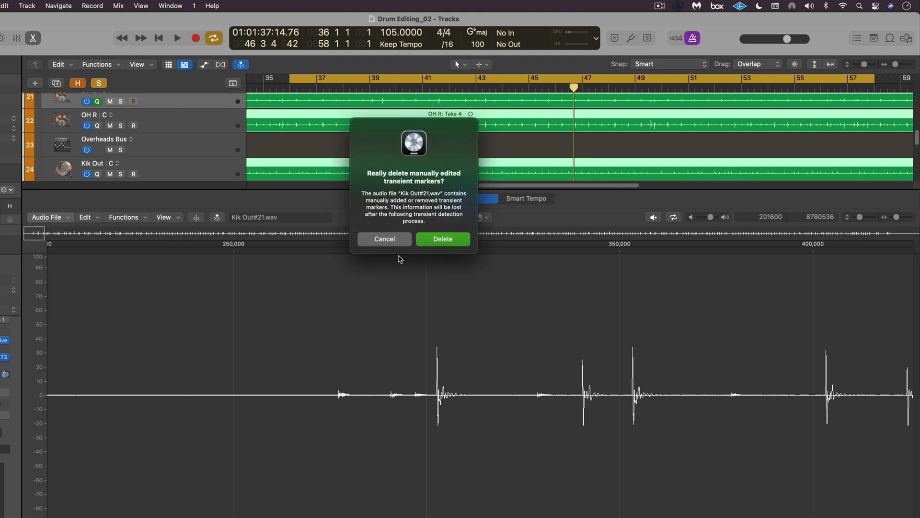
{"action": "left_click", "coordinate": [442, 239]}
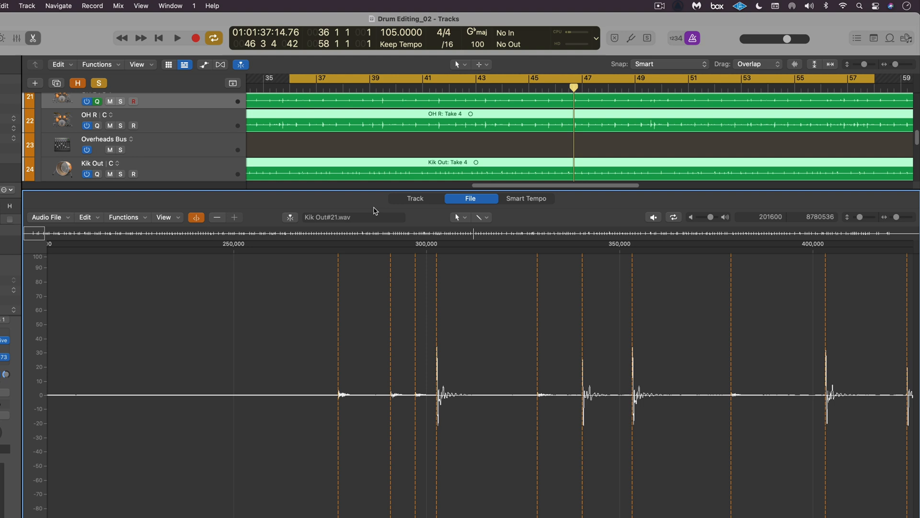
{"action": "mouse_move", "coordinate": [387, 316]}
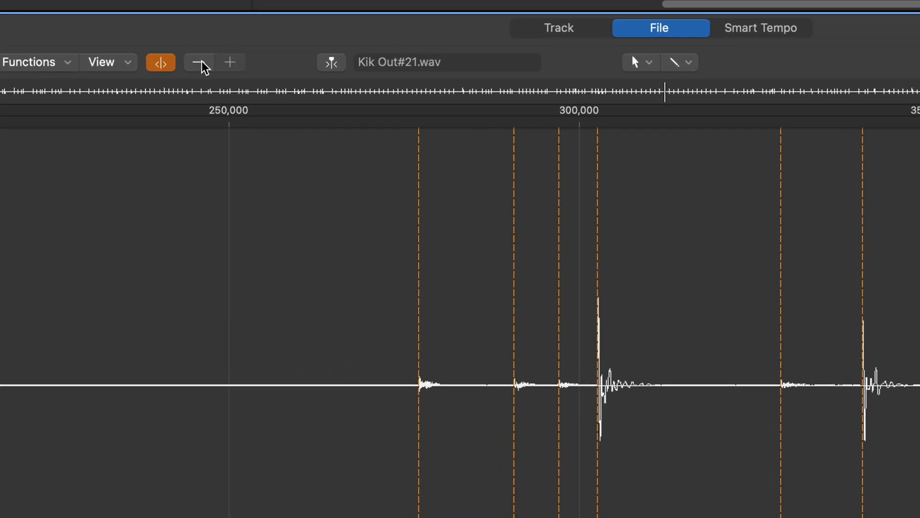
{"action": "mouse_move", "coordinate": [198, 62]}
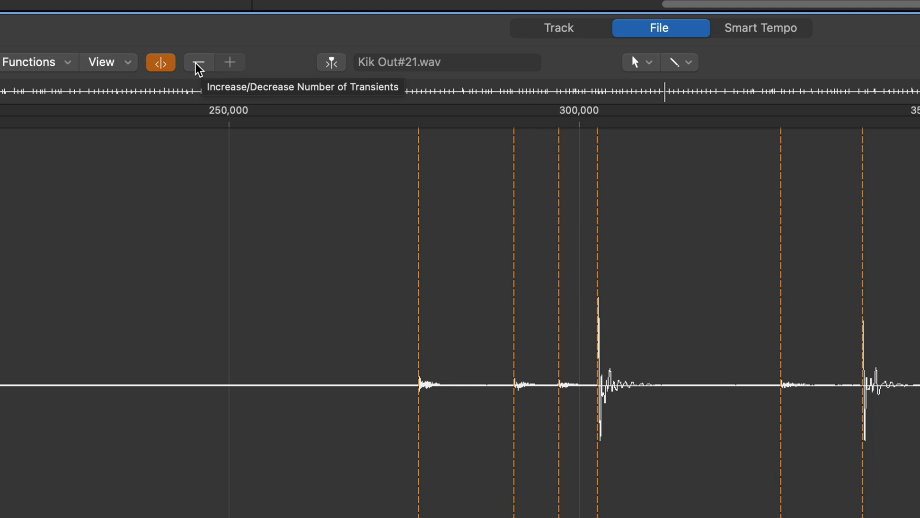
{"action": "mouse_move", "coordinate": [416, 163]}
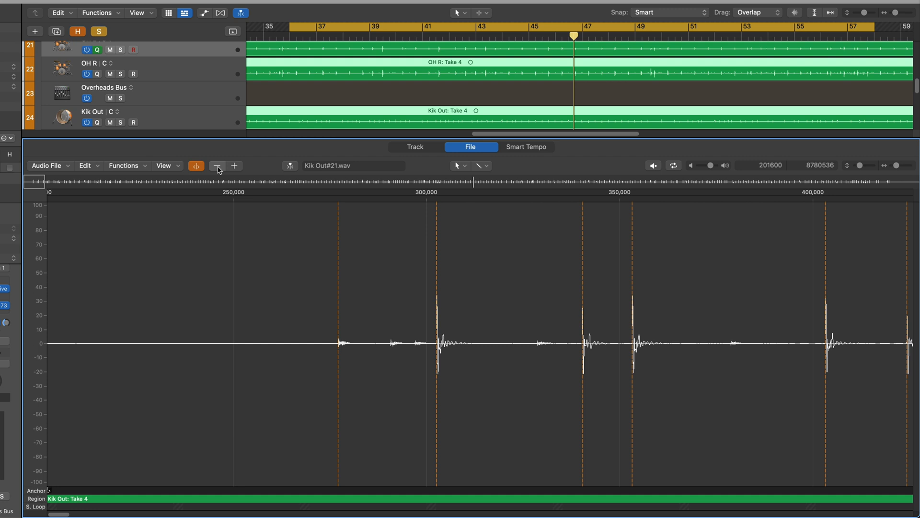
Step: Decrease the Kik Out#21 transient count so only the loud kick hits stay marked
{"action": "left_click", "coordinate": [217, 165]}
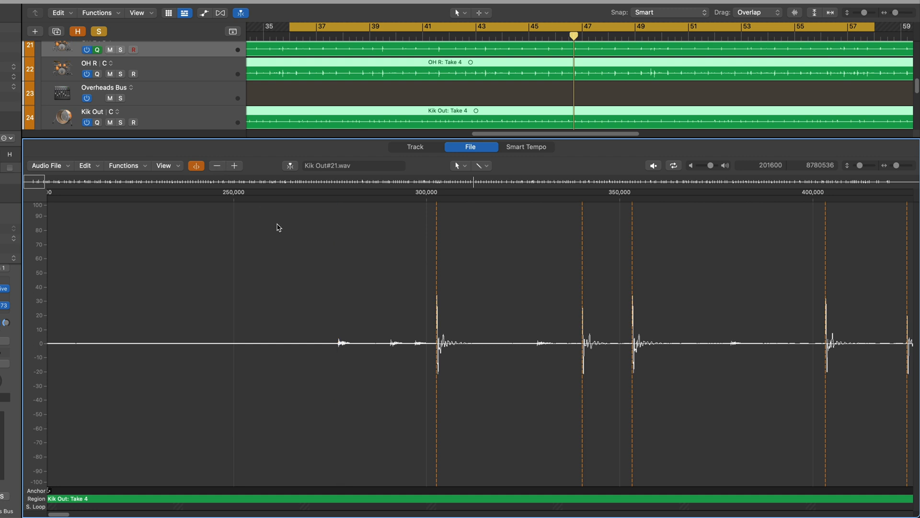
{"action": "left_click", "coordinate": [653, 165]}
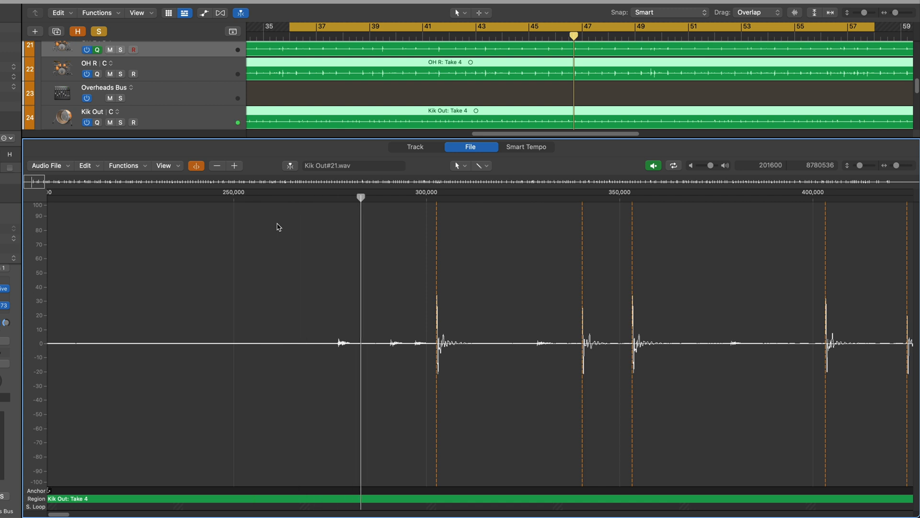
{"action": "left_click", "coordinate": [702, 197]}
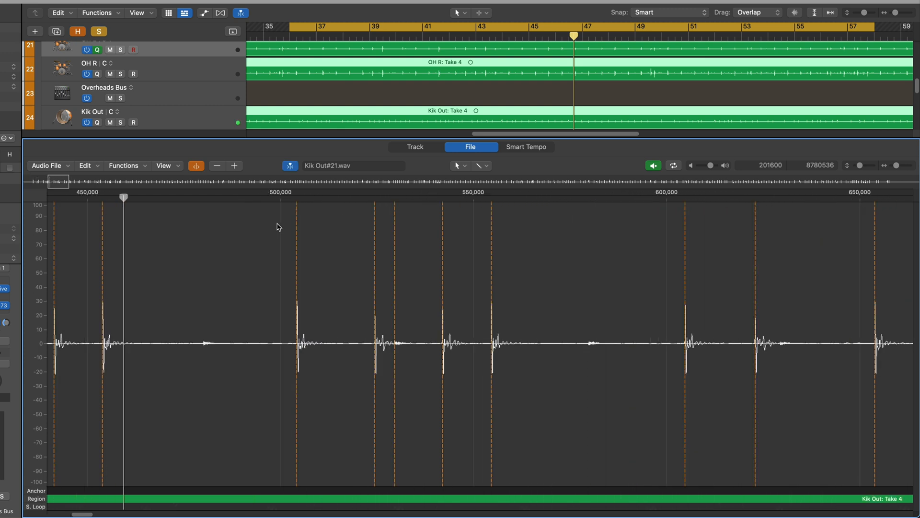
{"action": "left_click", "coordinate": [464, 198]}
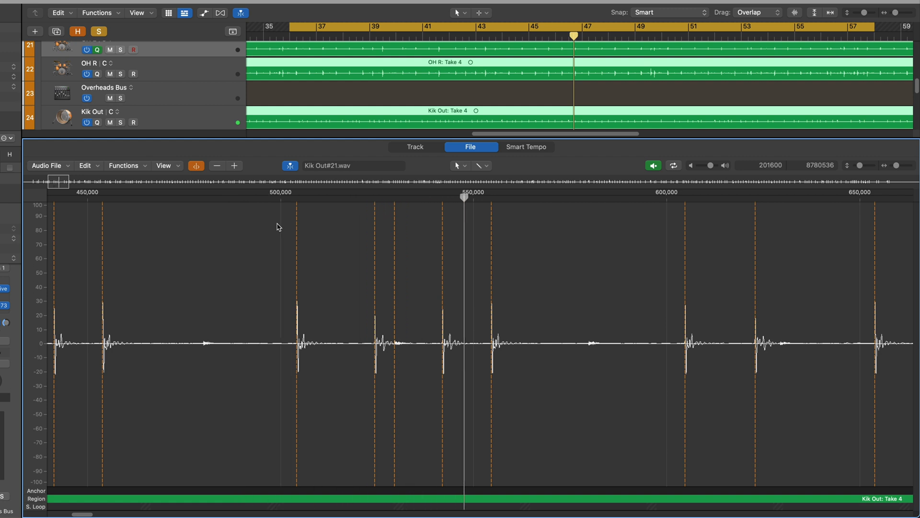
{"action": "left_click", "coordinate": [804, 196]}
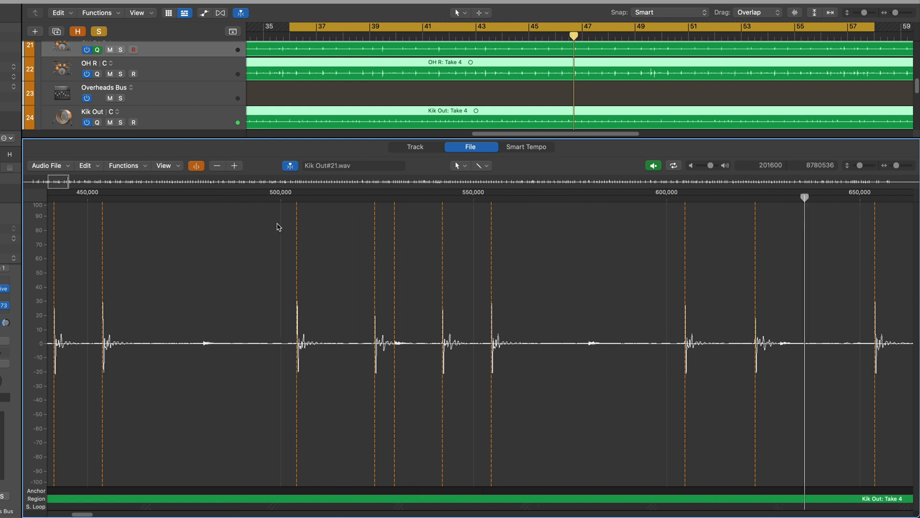
{"action": "scroll", "scroll_direction": "right", "scroll_amount": 3}
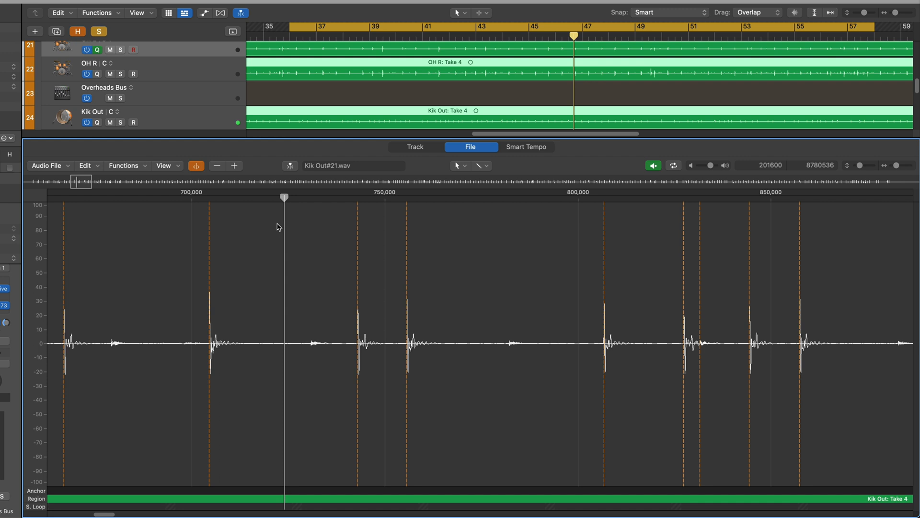
{"action": "left_click", "coordinate": [624, 197]}
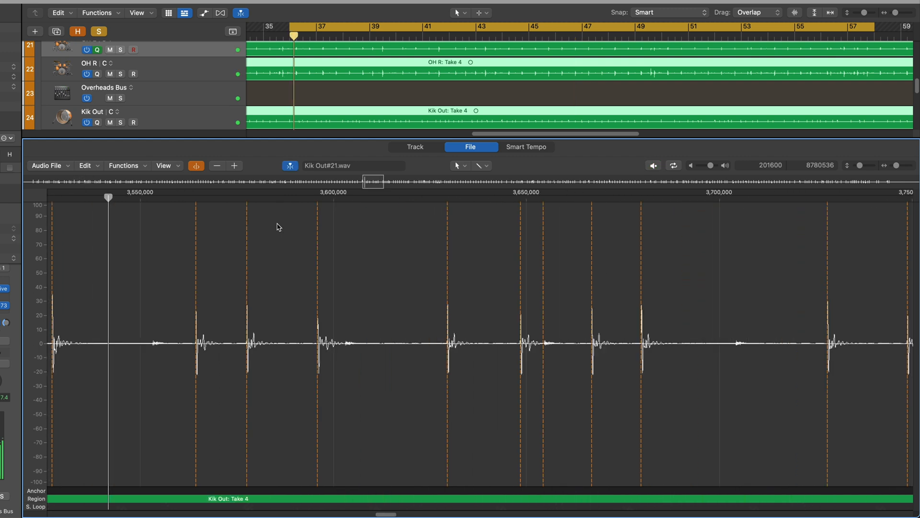
{"action": "scroll", "scroll_direction": "right", "scroll_amount": 3}
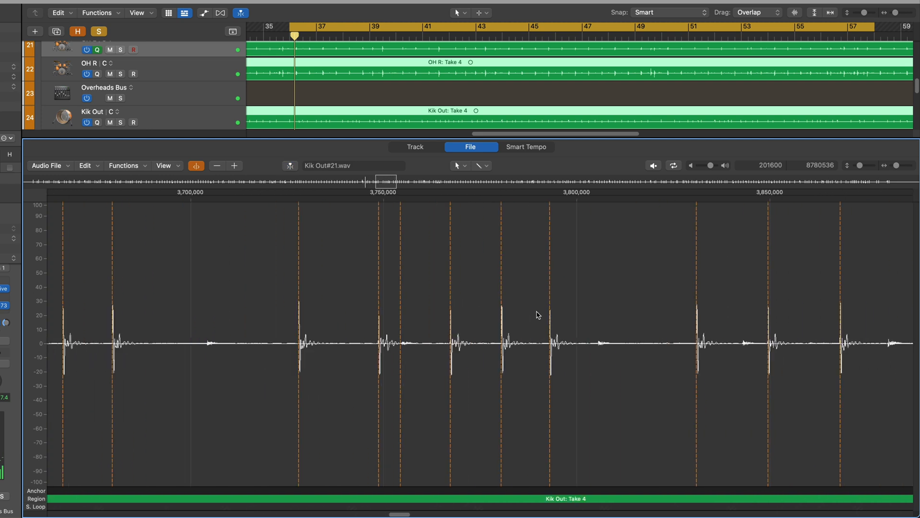
{"action": "scroll", "scroll_direction": "right", "scroll_amount": 3}
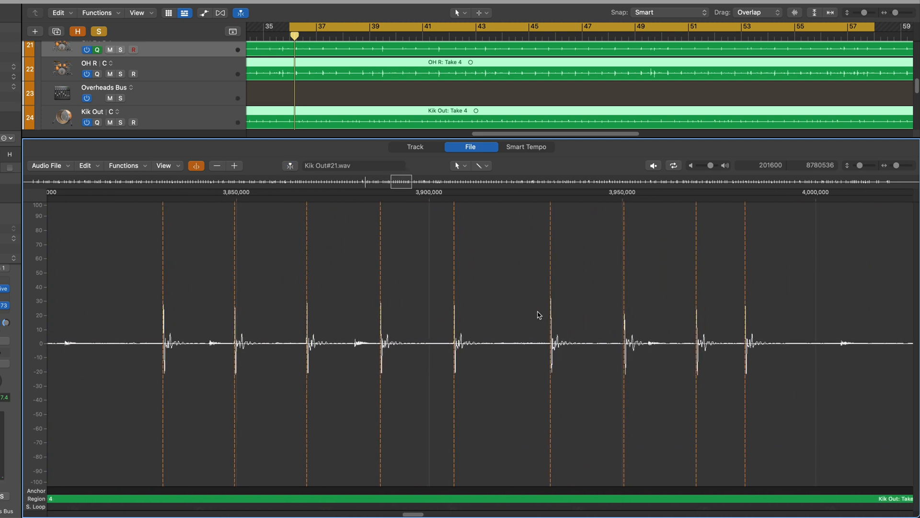
{"action": "scroll", "scroll_direction": "right", "scroll_amount": 3}
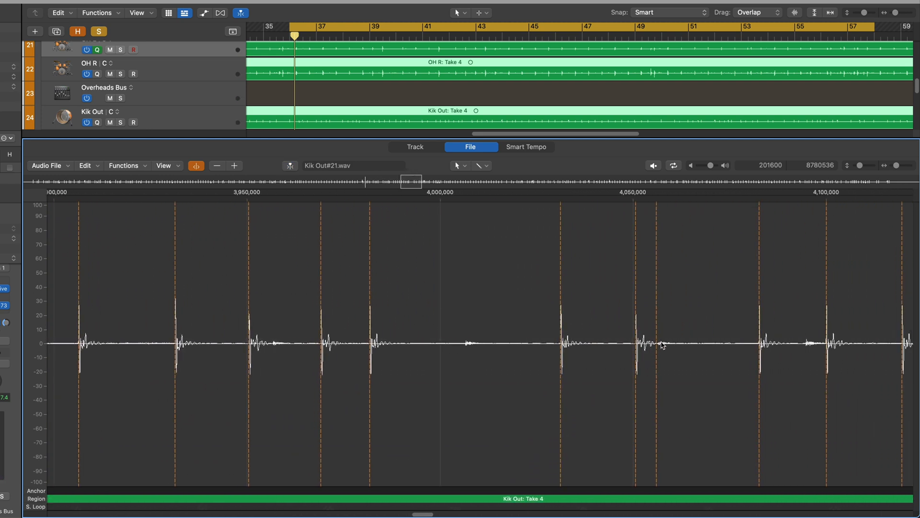
{"action": "mouse_move", "coordinate": [656, 287]}
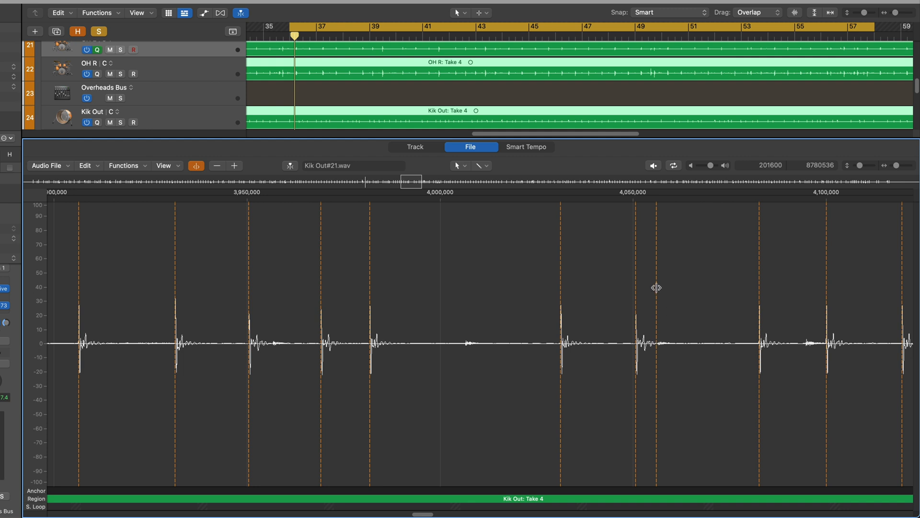
{"action": "mouse_move", "coordinate": [602, 272]}
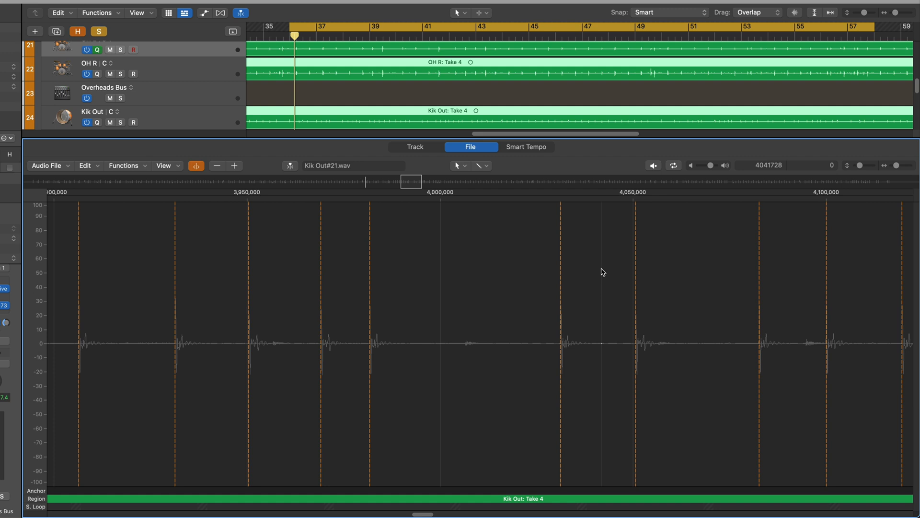
{"action": "left_click", "coordinate": [653, 165]}
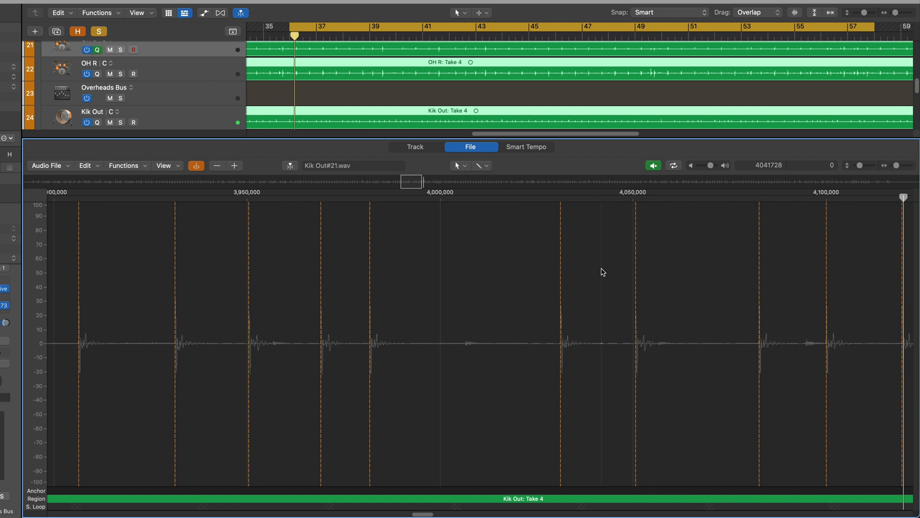
{"action": "scroll", "scroll_direction": "right", "scroll_amount": 3}
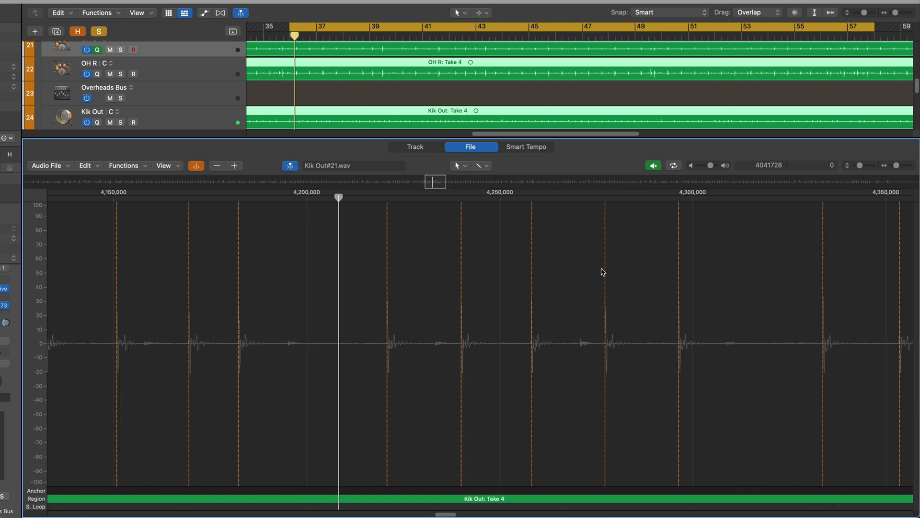
{"action": "left_click", "coordinate": [679, 196]}
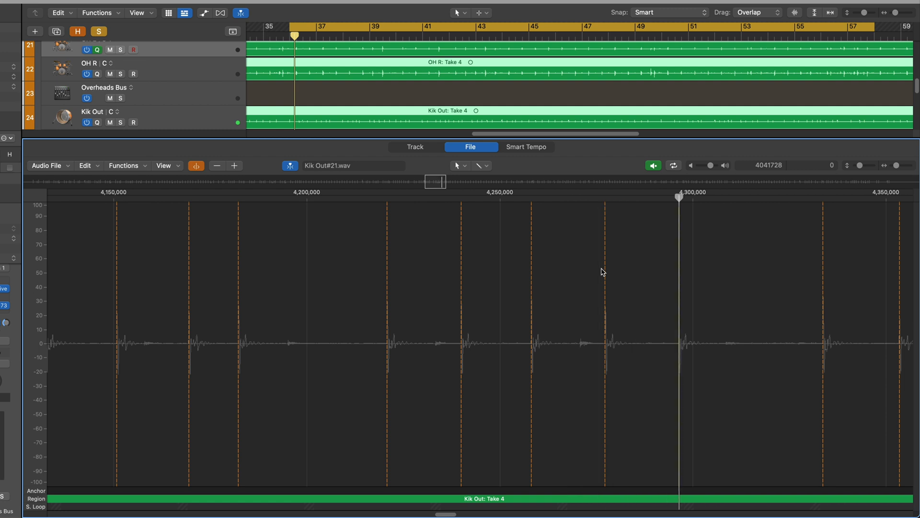
{"action": "scroll", "scroll_direction": "right", "scroll_amount": 3}
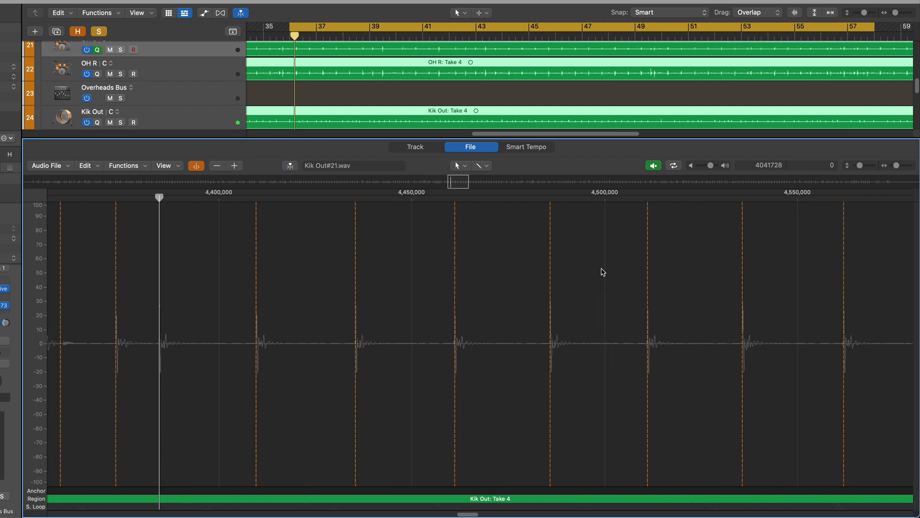
{"action": "left_click", "coordinate": [499, 197]}
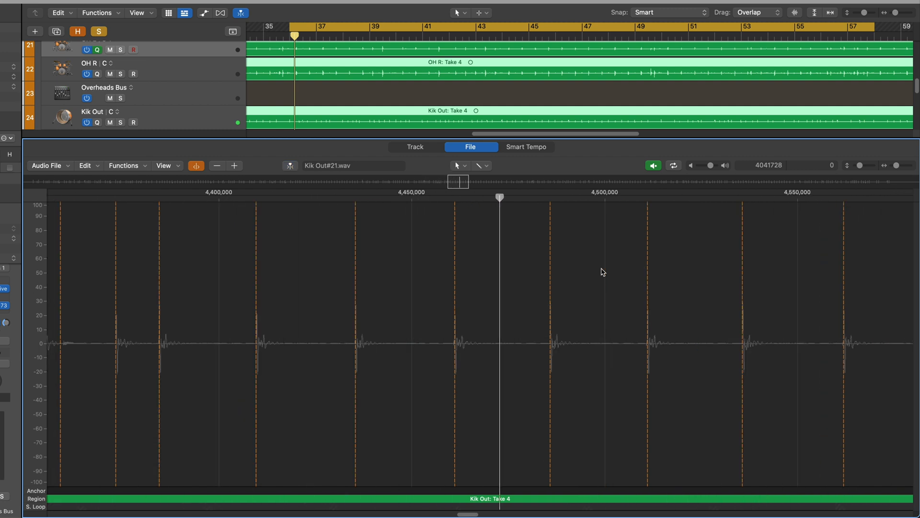
{"action": "left_click", "coordinate": [840, 197]}
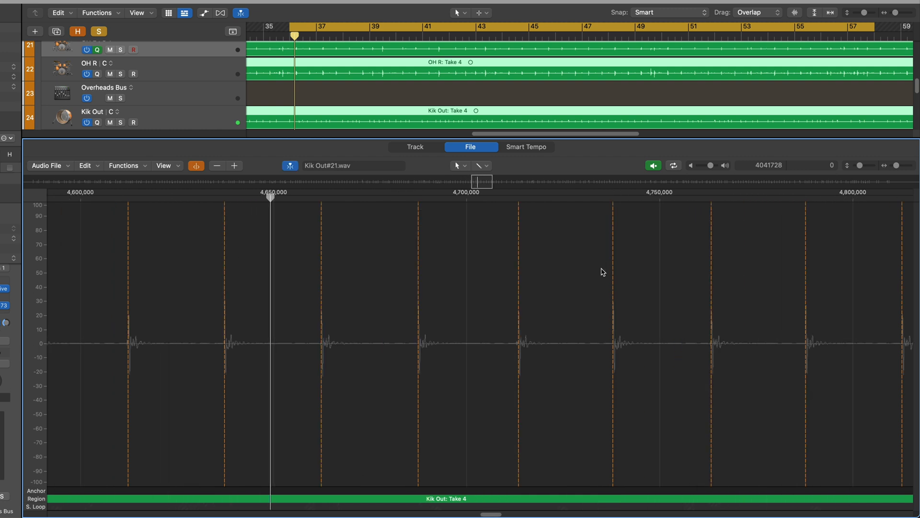
{"action": "left_click", "coordinate": [611, 197]}
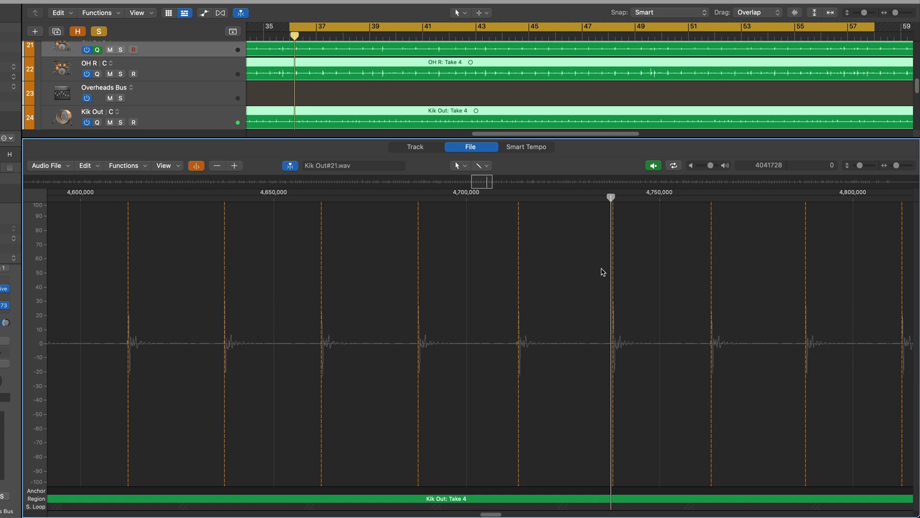
{"action": "scroll", "scroll_direction": "right", "scroll_amount": 3}
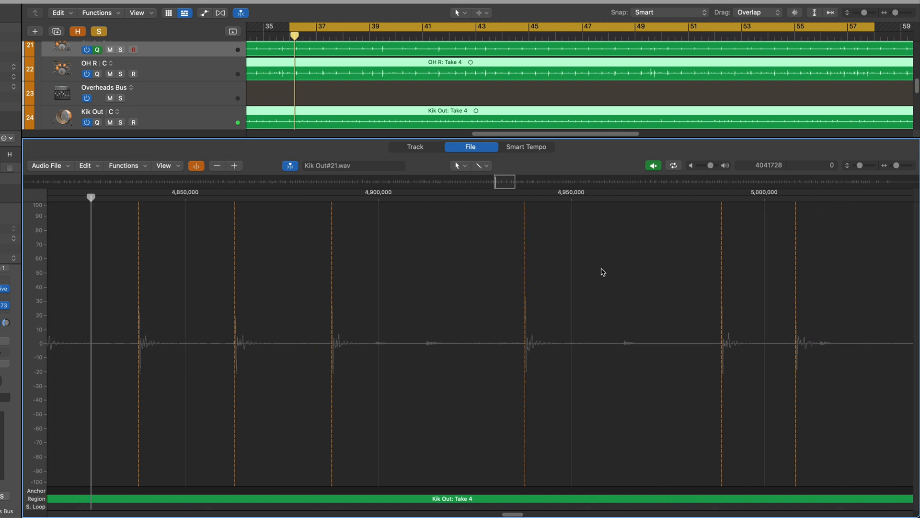
{"action": "left_click", "coordinate": [432, 197]}
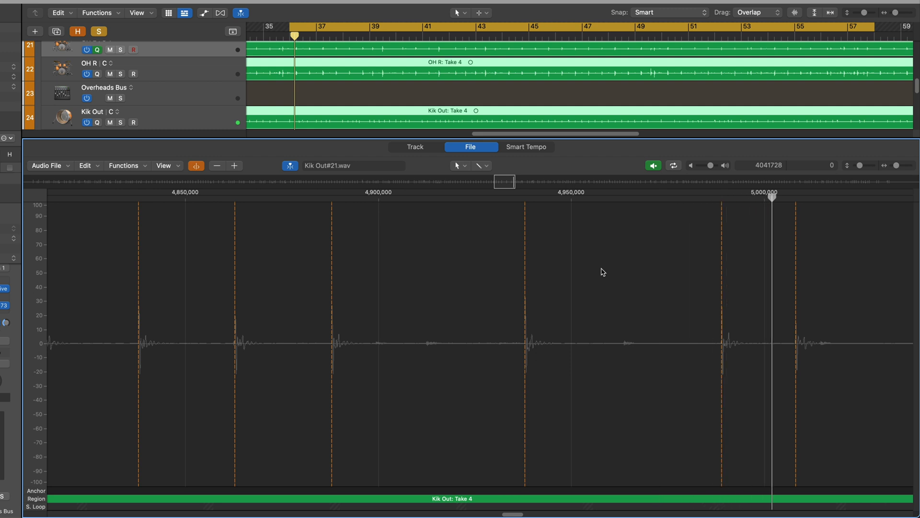
{"action": "scroll", "scroll_direction": "right", "scroll_amount": 3}
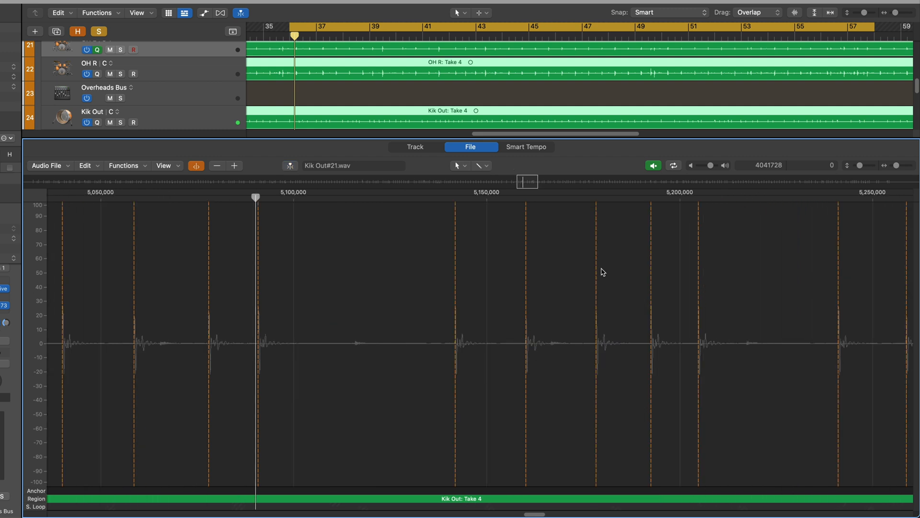
{"action": "left_click", "coordinate": [597, 196]}
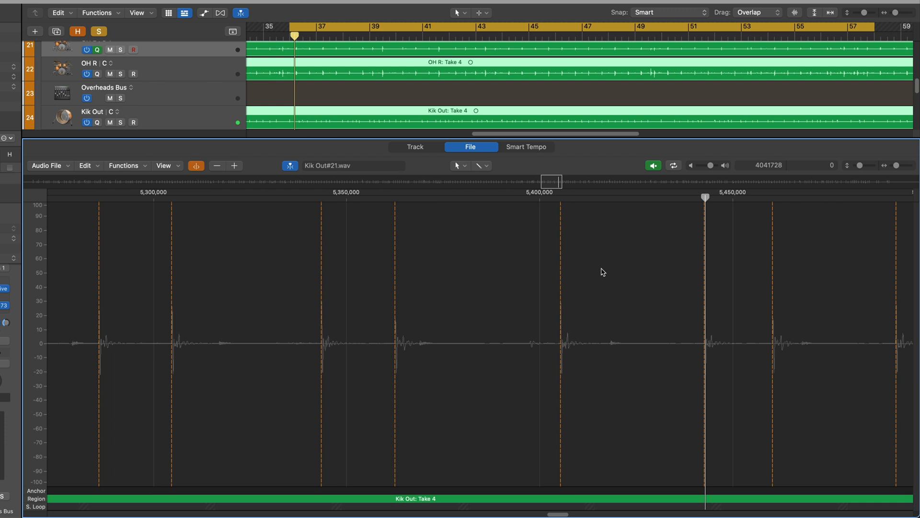
{"action": "left_click", "coordinate": [653, 165]}
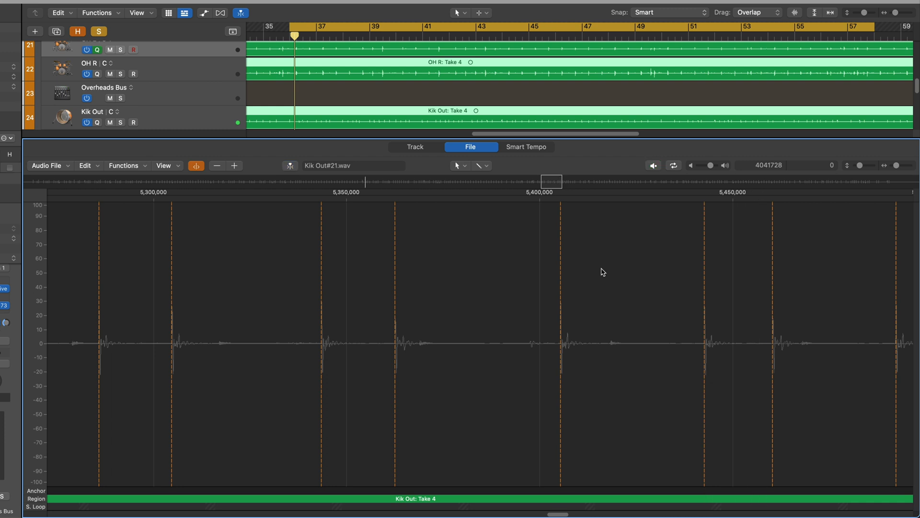
{"action": "scroll", "scroll_direction": "down", "scroll_amount": 3}
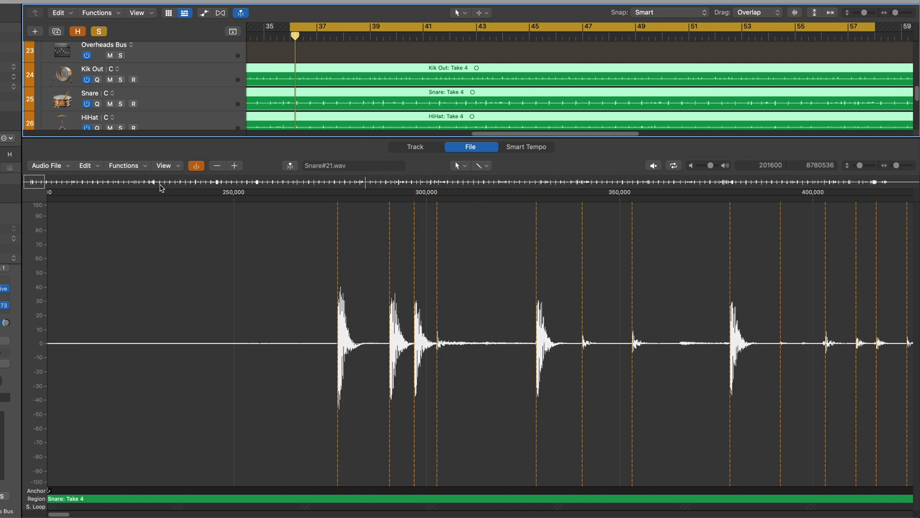
Step: Run Detect Transients on Snare#21.wav, deleting its manually edited markers
{"action": "left_click", "coordinate": [48, 165]}
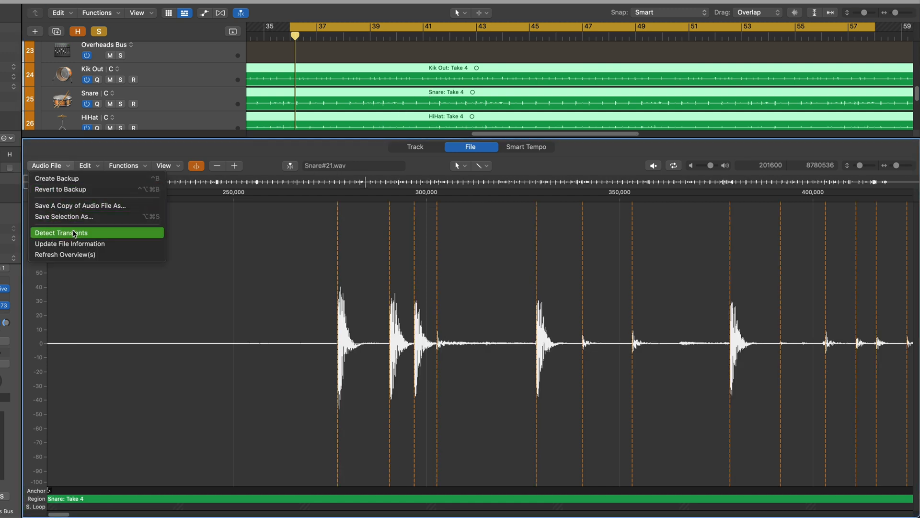
{"action": "left_click", "coordinate": [61, 233]}
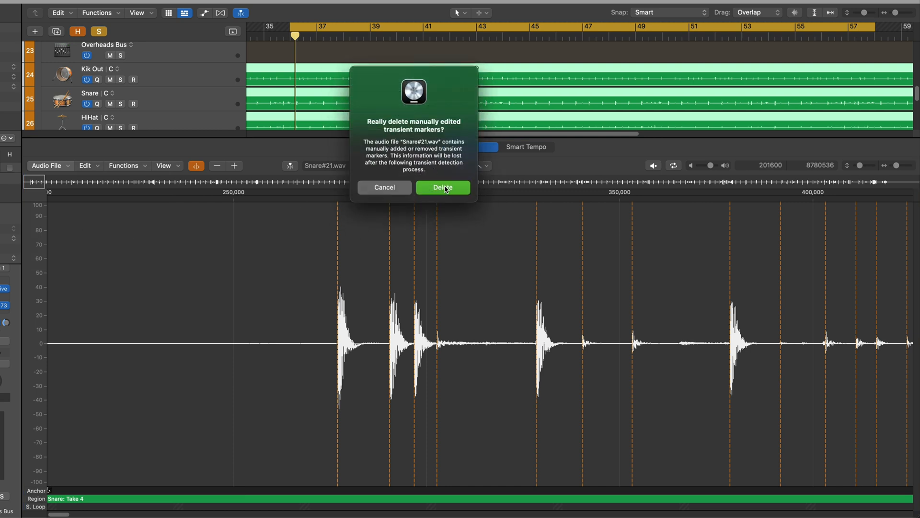
{"action": "left_click", "coordinate": [442, 188]}
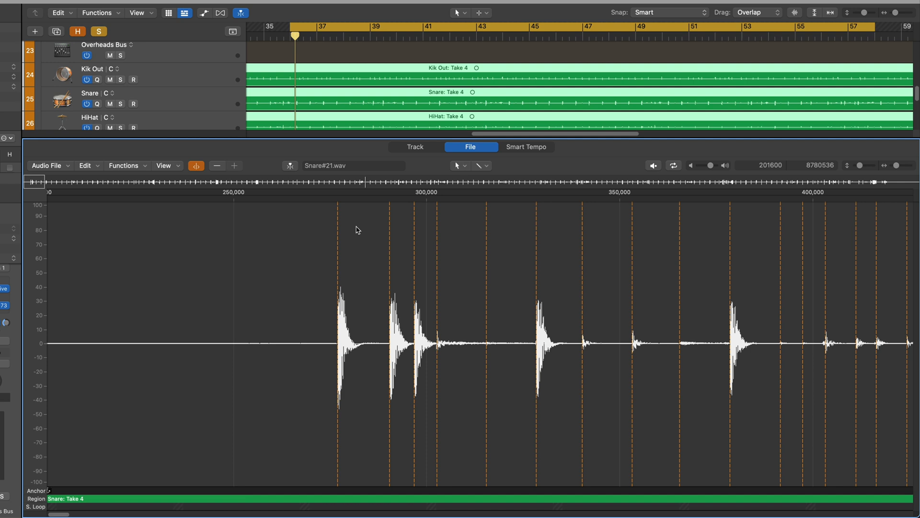
{"action": "mouse_move", "coordinate": [460, 247]}
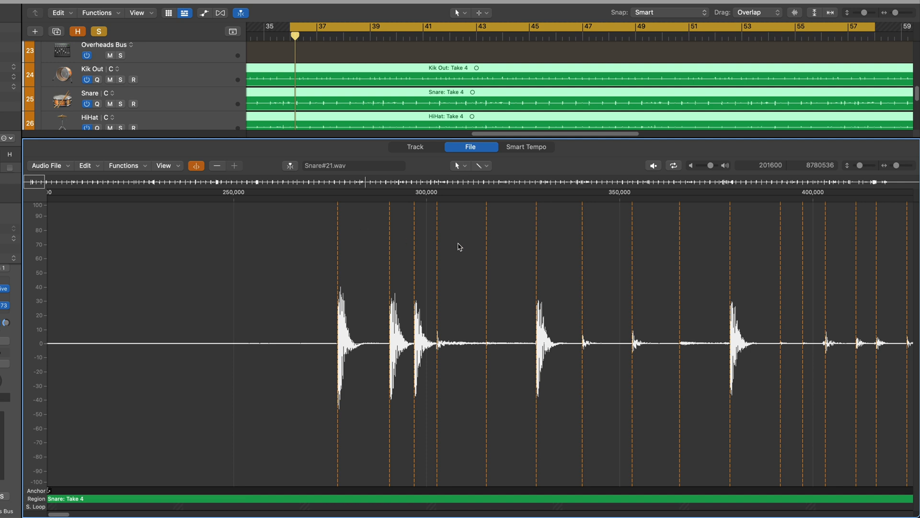
{"action": "mouse_move", "coordinate": [256, 205]}
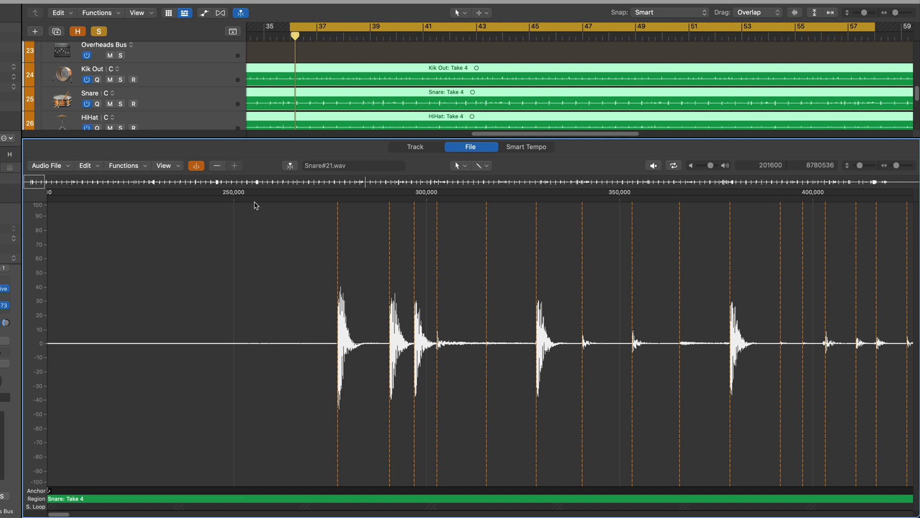
{"action": "mouse_move", "coordinate": [265, 243]}
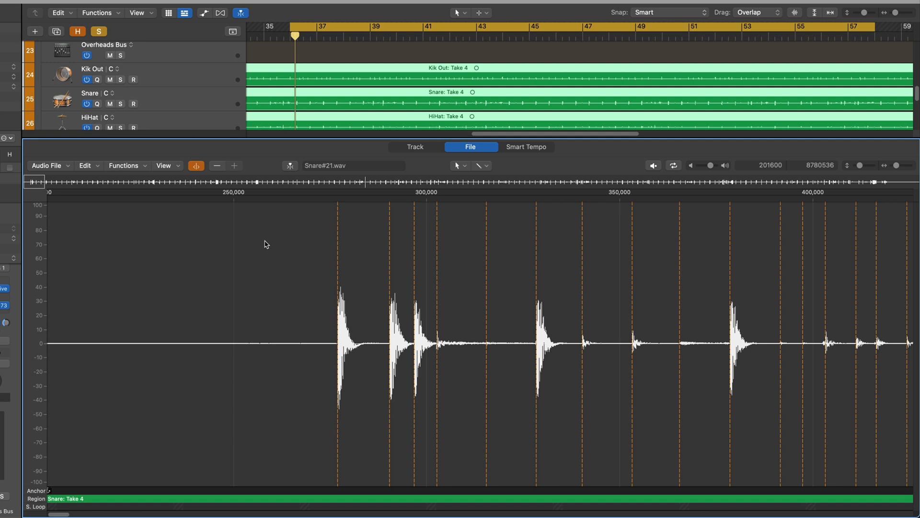
{"action": "mouse_move", "coordinate": [235, 217]}
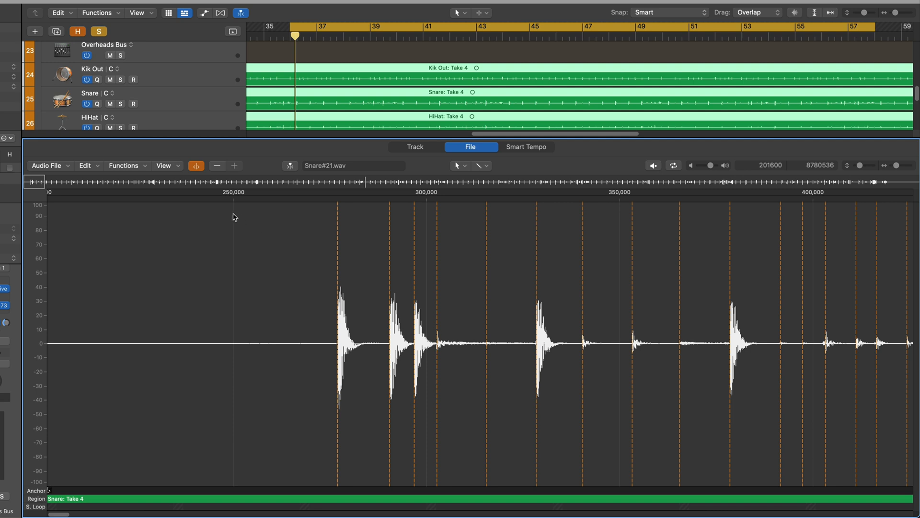
{"action": "left_click", "coordinate": [653, 165]}
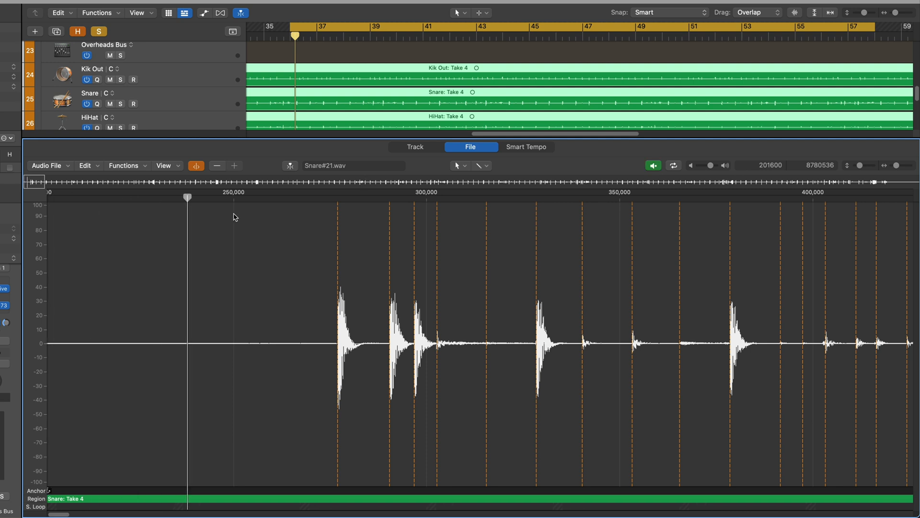
{"action": "left_click", "coordinate": [526, 197]}
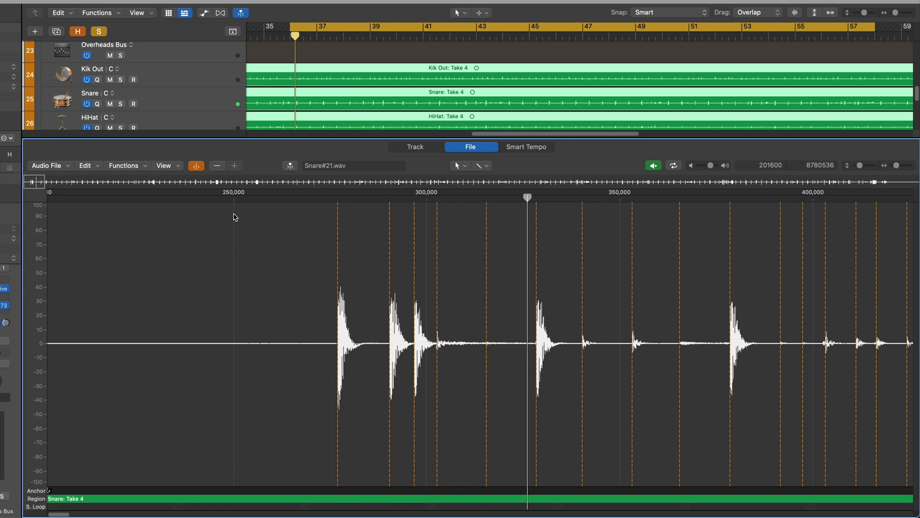
{"action": "left_click", "coordinate": [653, 165]}
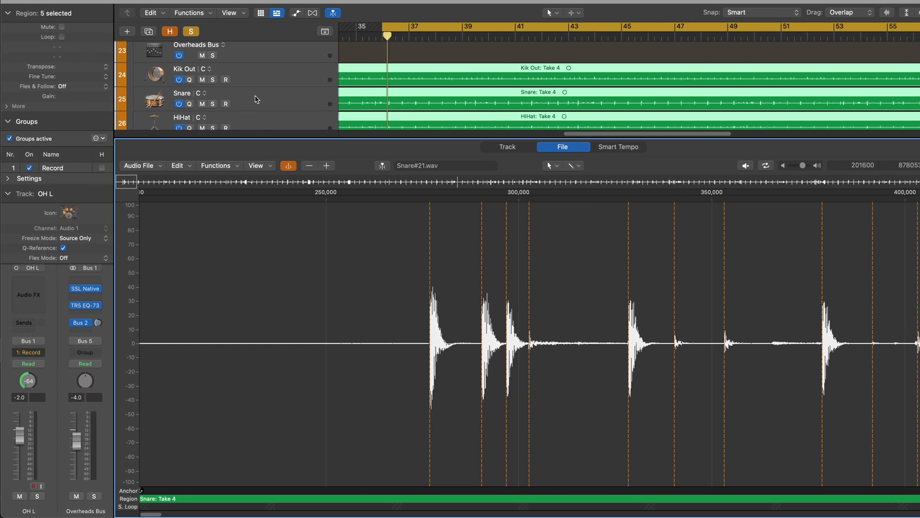
Step: Select the Snare track header and hide the inspector again
{"action": "left_click", "coordinate": [182, 97]}
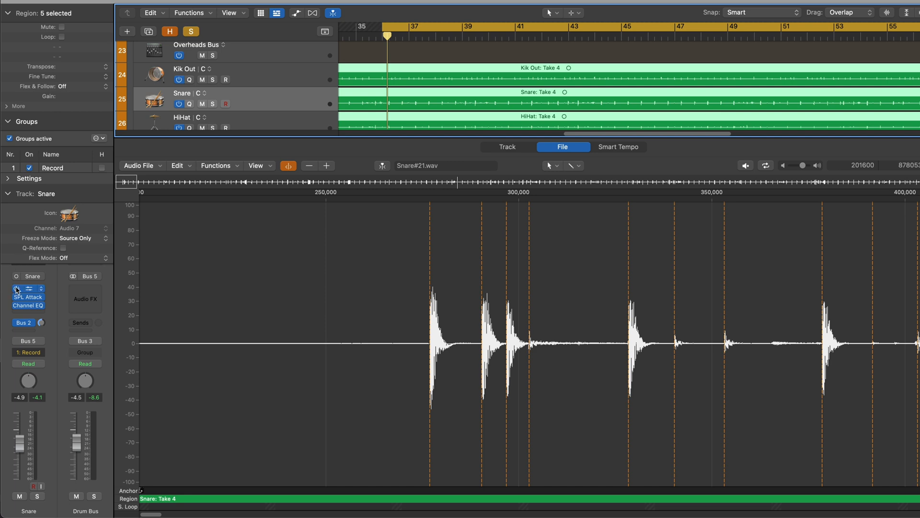
{"action": "left_click", "coordinate": [28, 289]}
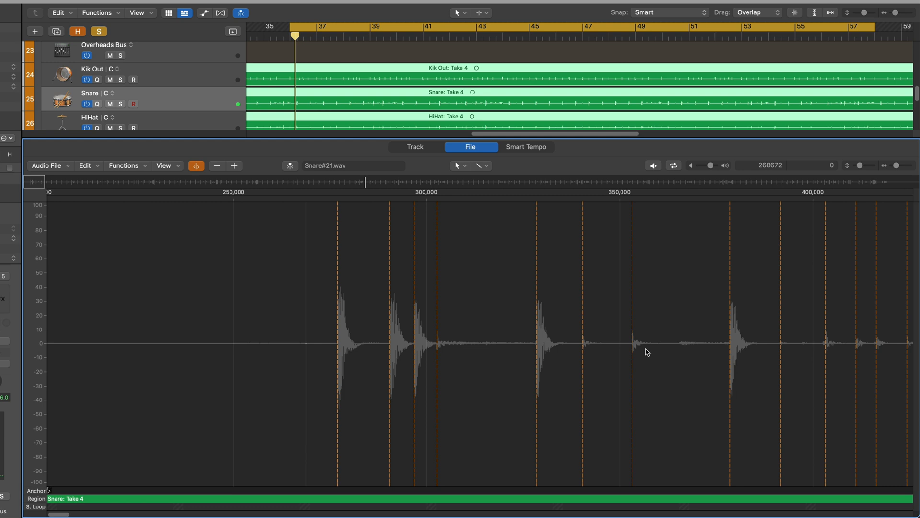
{"action": "left_click", "coordinate": [653, 165]}
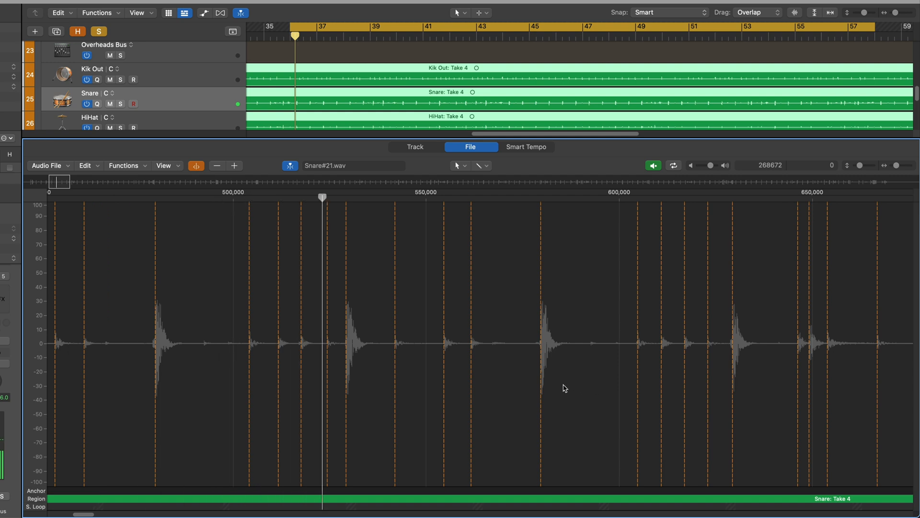
{"action": "left_click", "coordinate": [663, 197]}
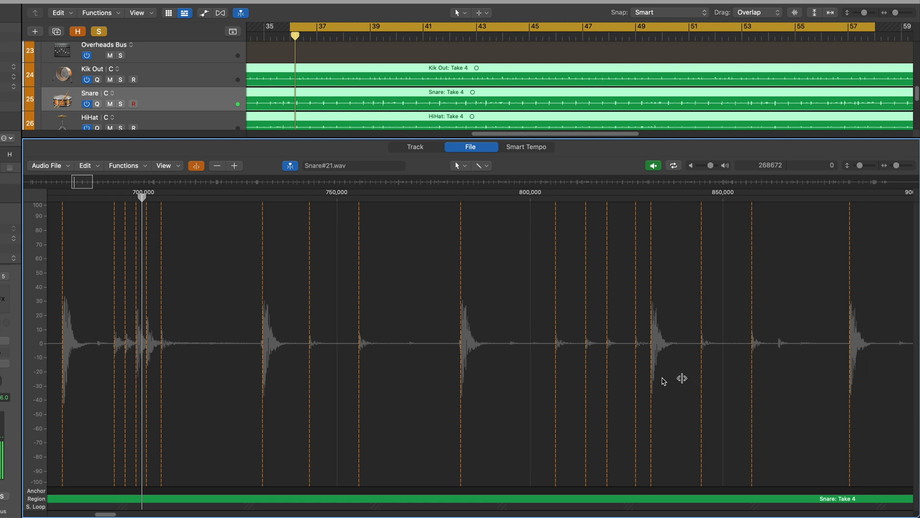
{"action": "left_click", "coordinate": [481, 196]}
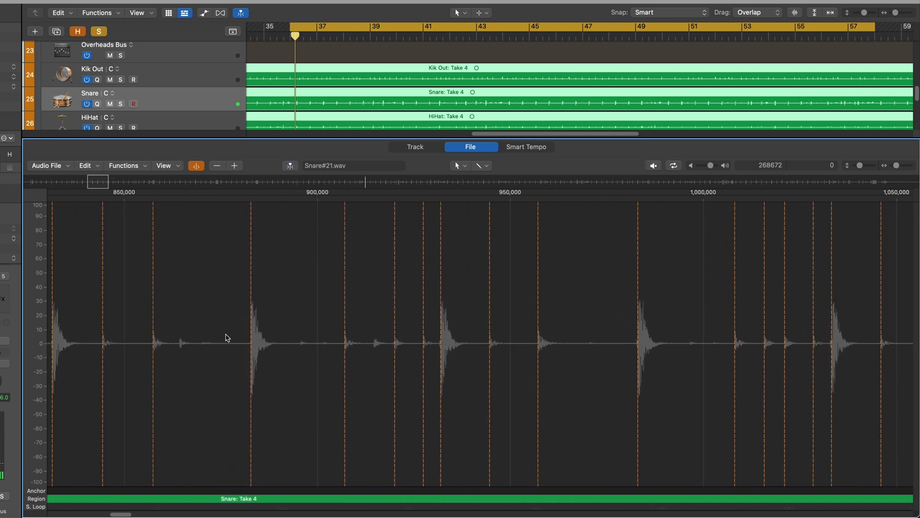
{"action": "mouse_move", "coordinate": [441, 191]}
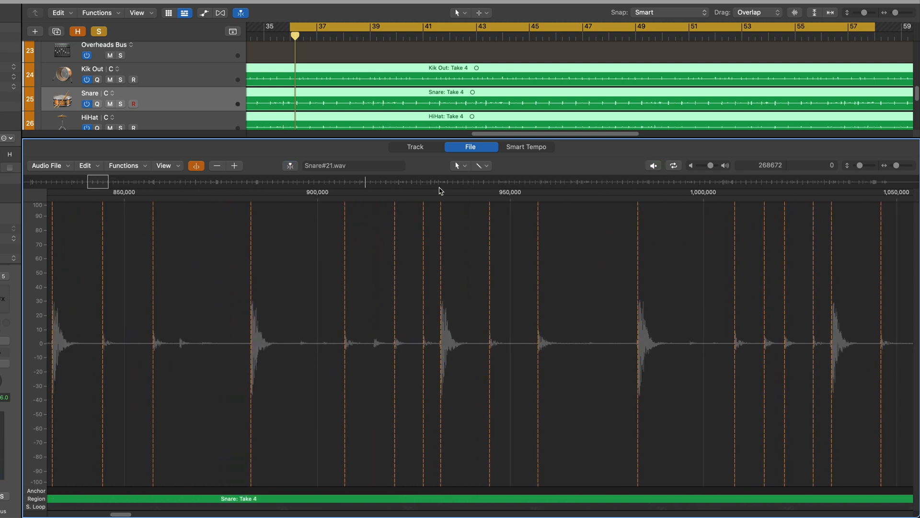
{"action": "mouse_move", "coordinate": [246, 256]}
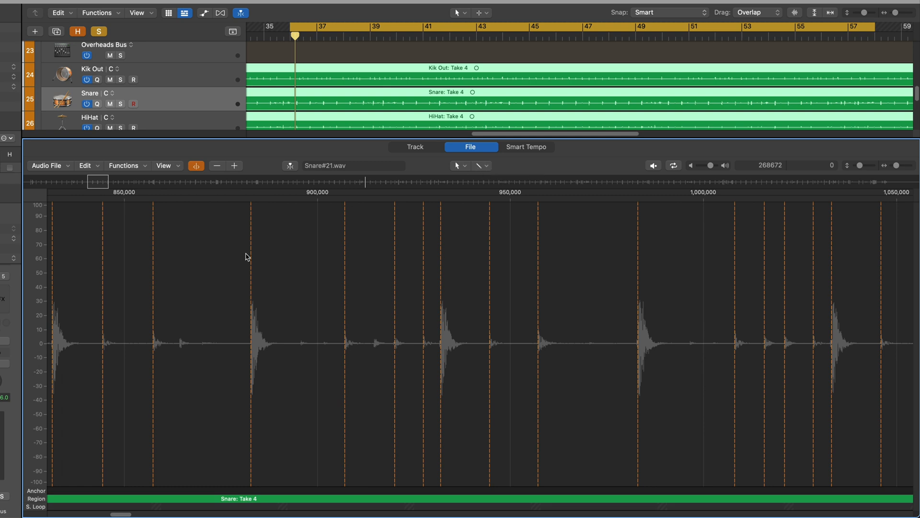
Step: Mark the missed ghost snare hit and preview Snare#21 from around sample 900,000
{"action": "left_click", "coordinate": [180, 329]}
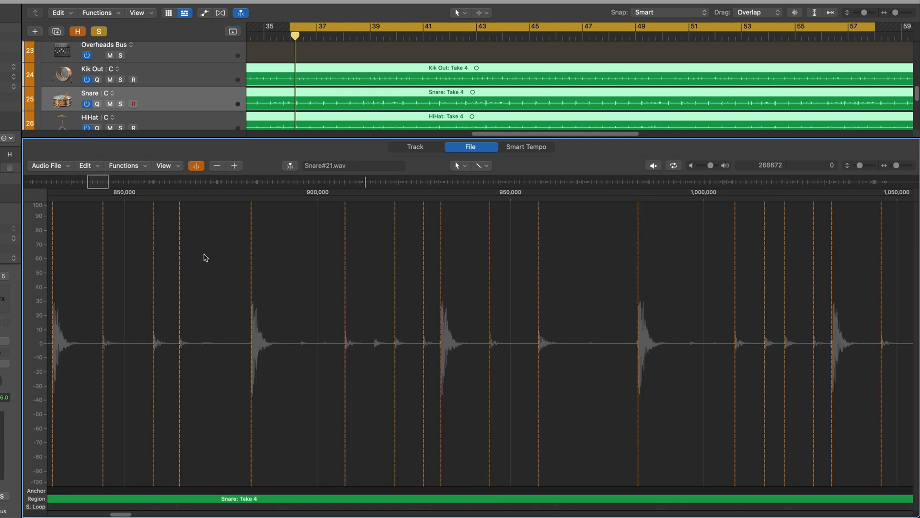
{"action": "left_click", "coordinate": [653, 165]}
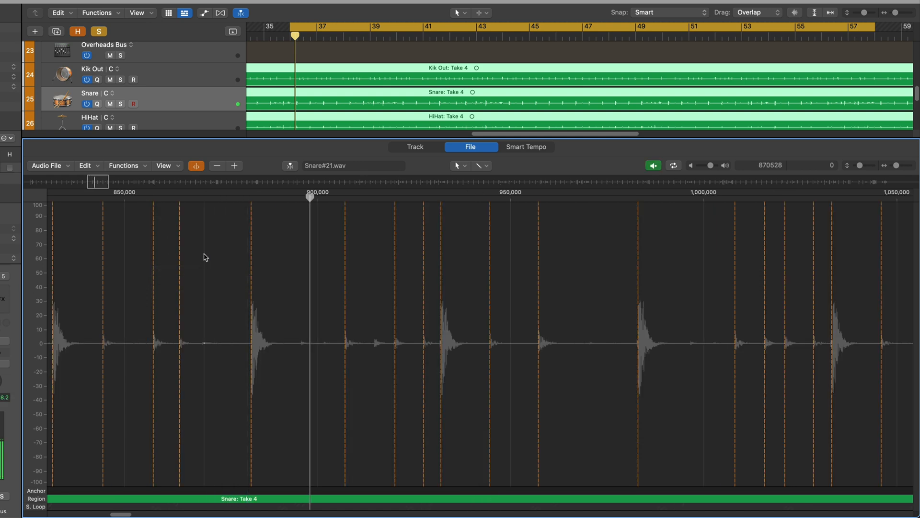
{"action": "left_click", "coordinate": [650, 197]}
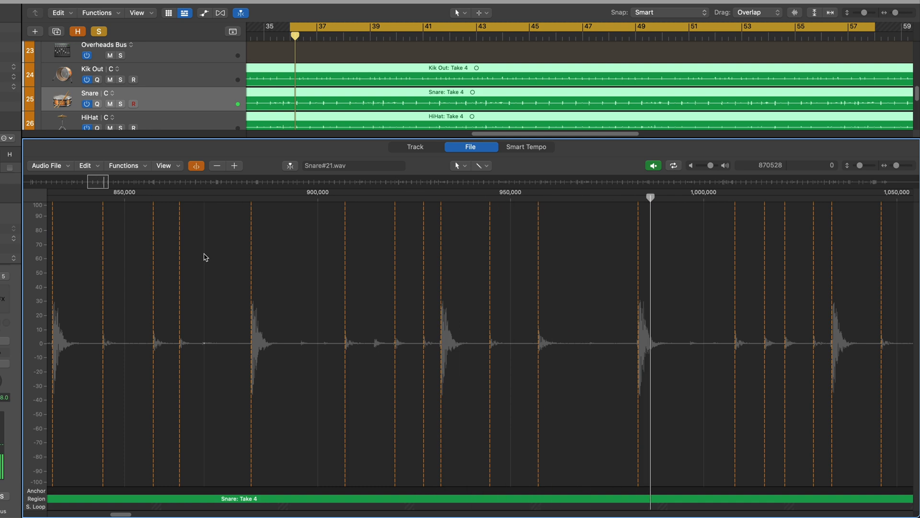
{"action": "left_click", "coordinate": [654, 165]}
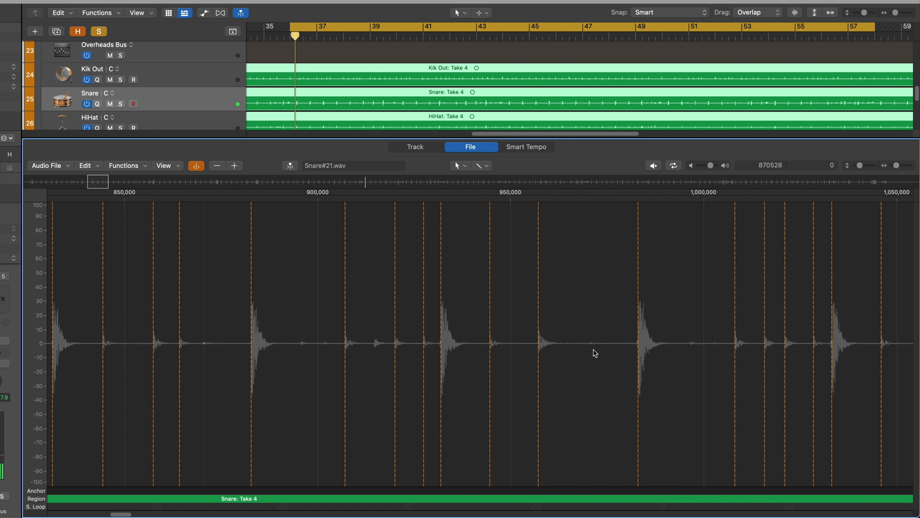
{"action": "mouse_move", "coordinate": [591, 350]}
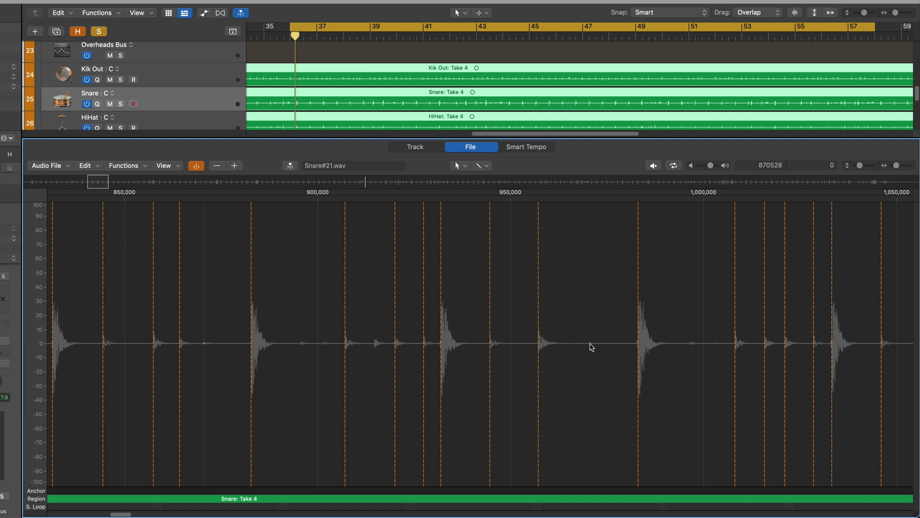
Step: Prelisten a later stretch of Snare#21 to verify the markers, then stop
{"action": "left_click", "coordinate": [653, 165]}
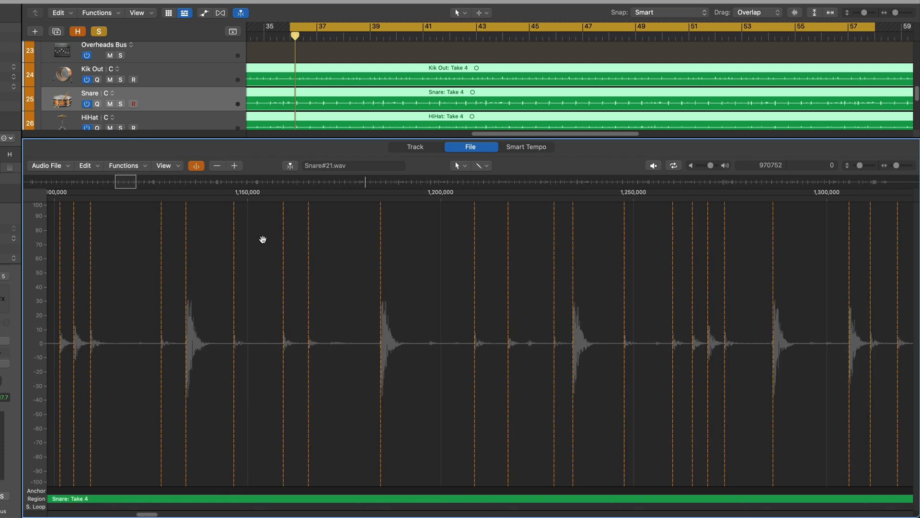
{"action": "left_click", "coordinate": [652, 165]}
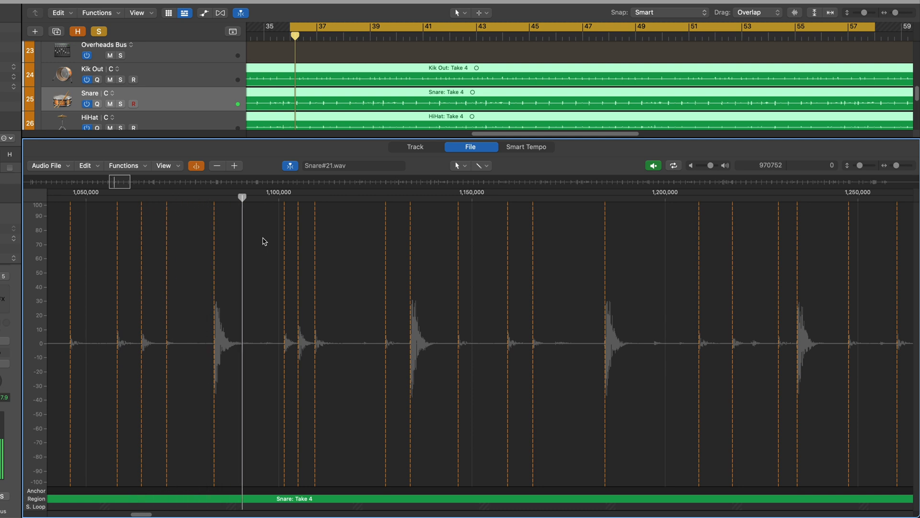
{"action": "left_click", "coordinate": [582, 196]}
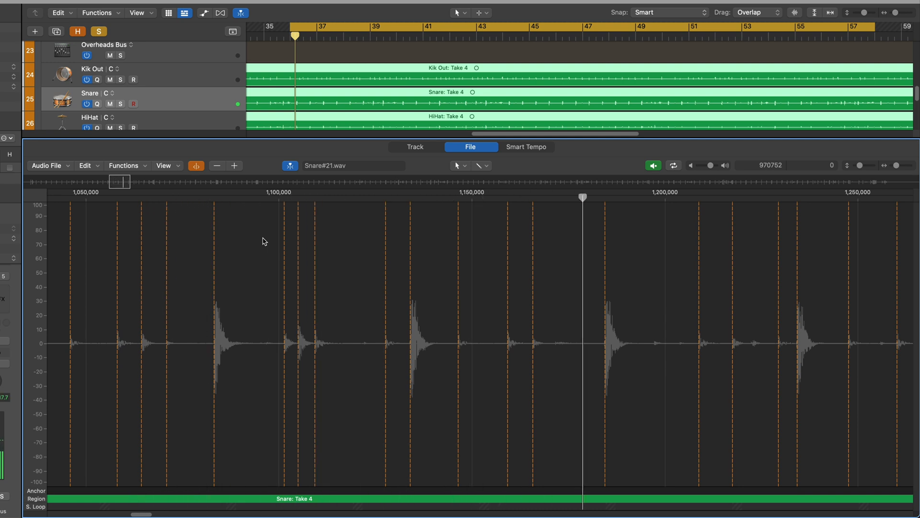
{"action": "left_click", "coordinate": [653, 165]}
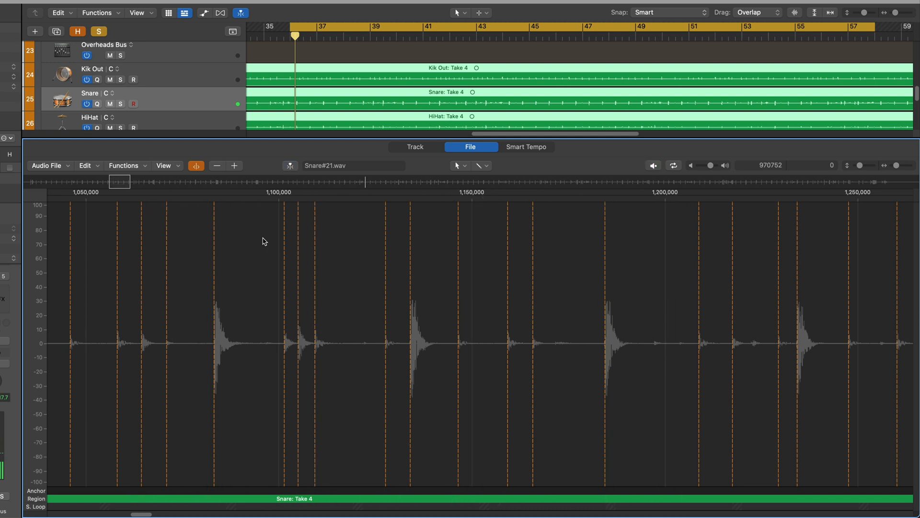
{"action": "mouse_move", "coordinate": [260, 169]}
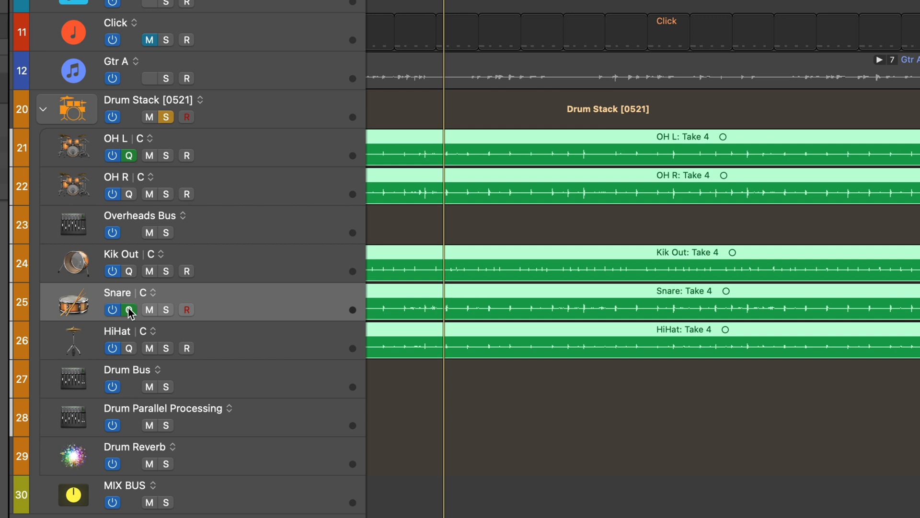
Step: Make Kik Out a quantize reference and review the drum group's settings
{"action": "left_click", "coordinate": [128, 309]}
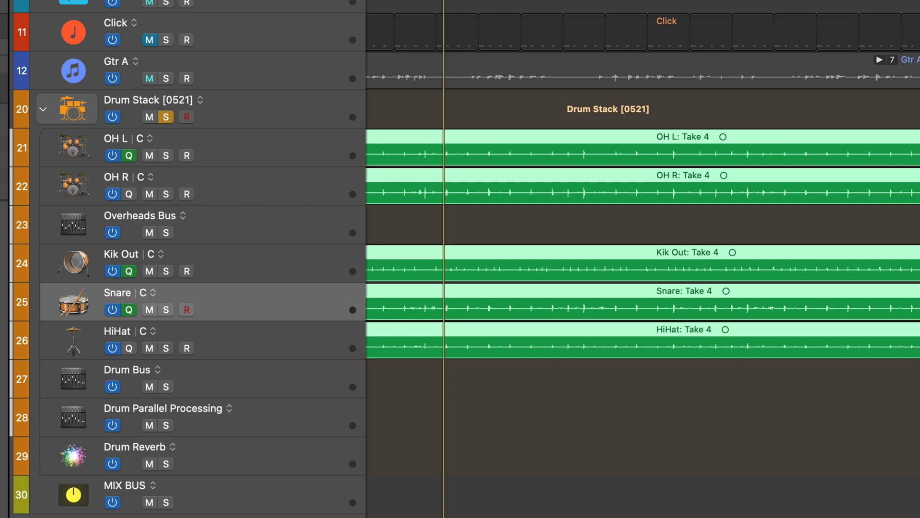
{"action": "left_click", "coordinate": [149, 79]}
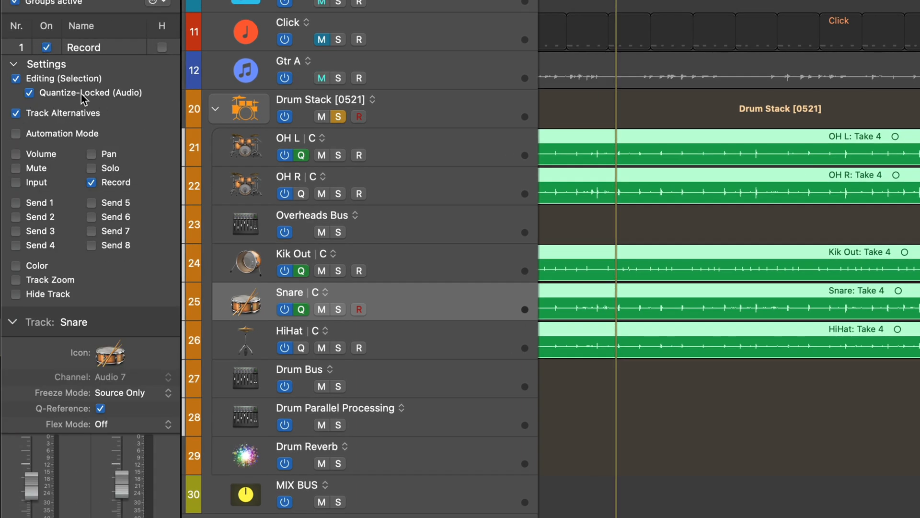
{"action": "left_click", "coordinate": [12, 64]}
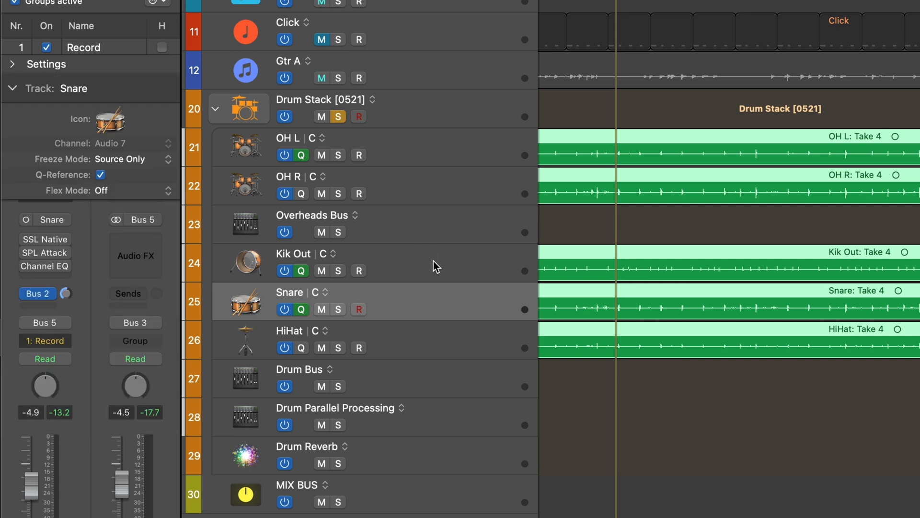
{"action": "left_click", "coordinate": [321, 78]}
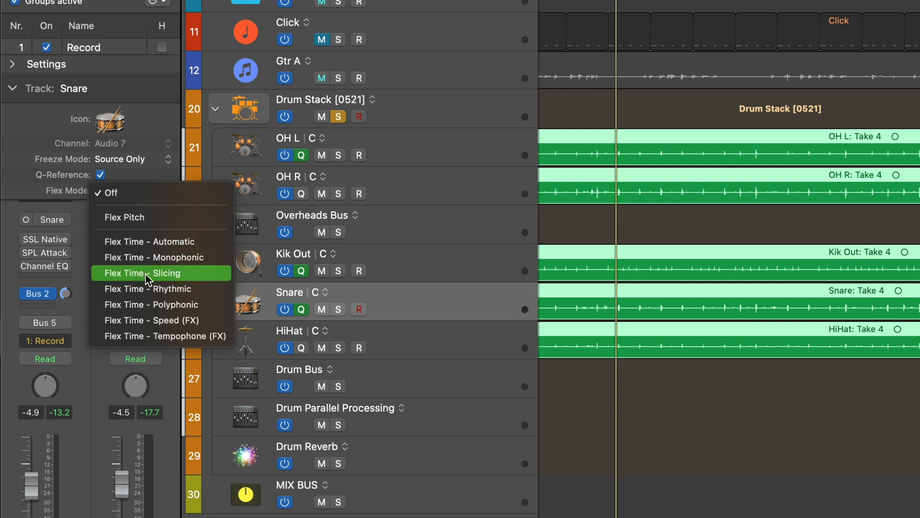
Step: Set the Snare's flex mode to Slicing and confirm it on Kik Out and OH R
{"action": "left_click", "coordinate": [145, 273]}
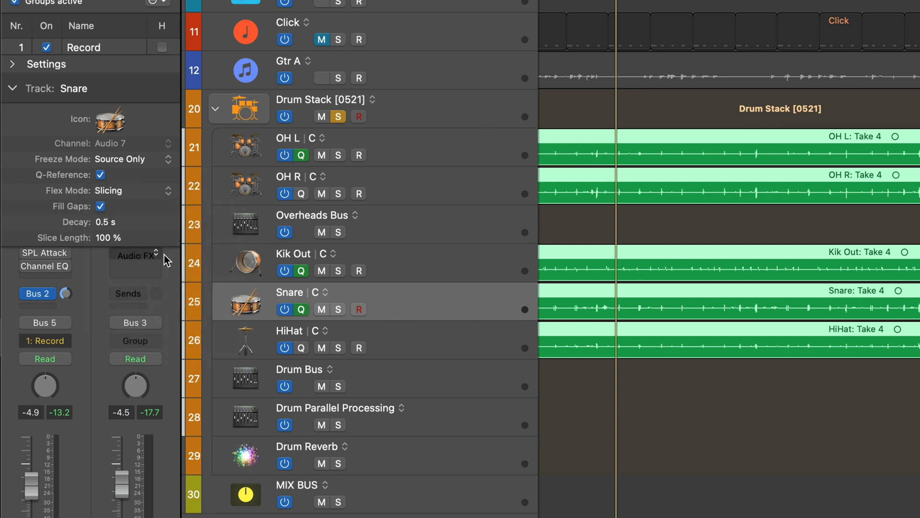
{"action": "left_click", "coordinate": [293, 262]}
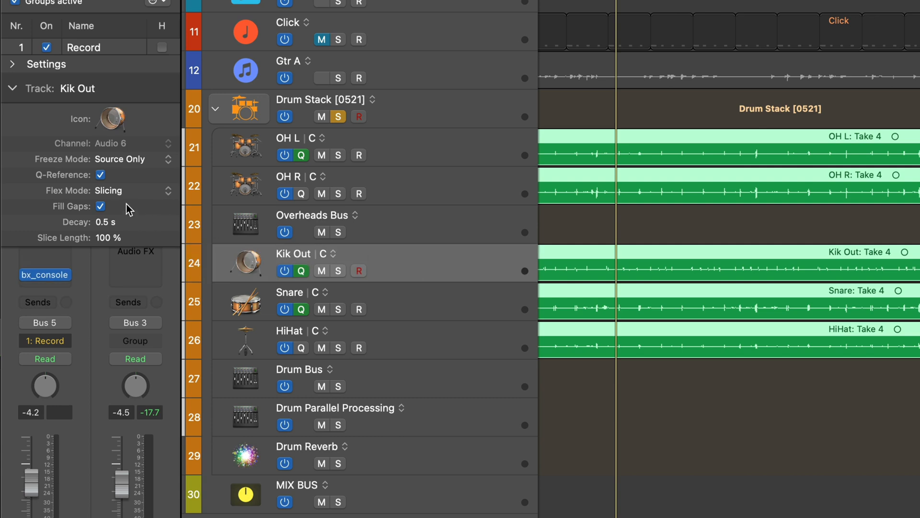
{"action": "mouse_move", "coordinate": [350, 254]}
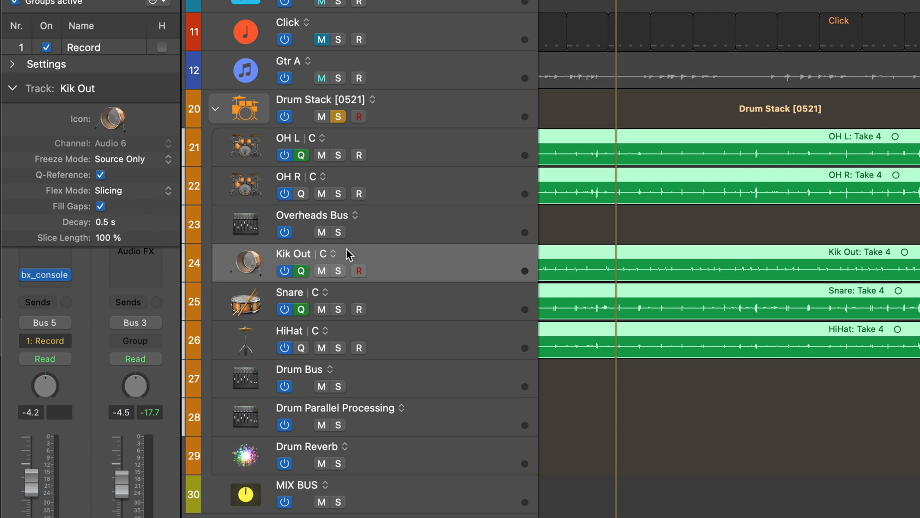
{"action": "left_click", "coordinate": [311, 224]}
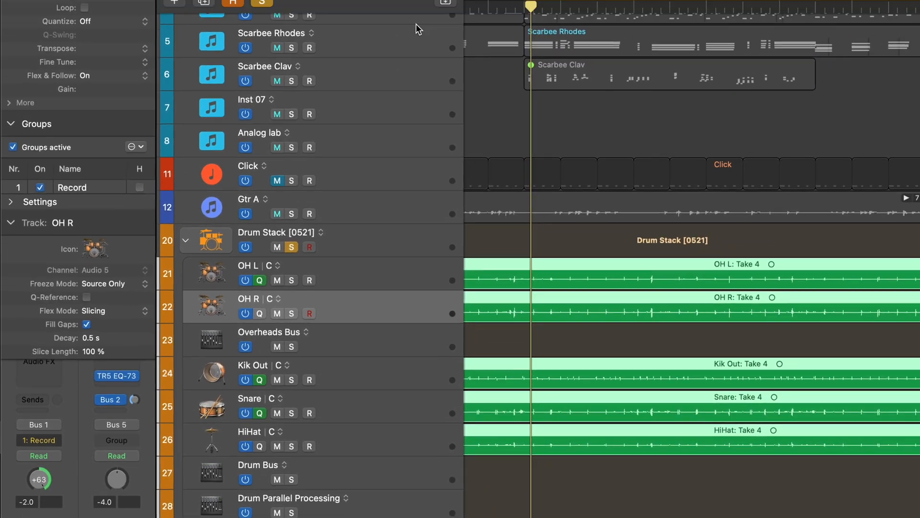
Step: With flex markers shown, quantize the drum regions to 1/4 Note, reset parameters, and set Q-Range +1/32
{"action": "left_click", "coordinate": [412, 17]}
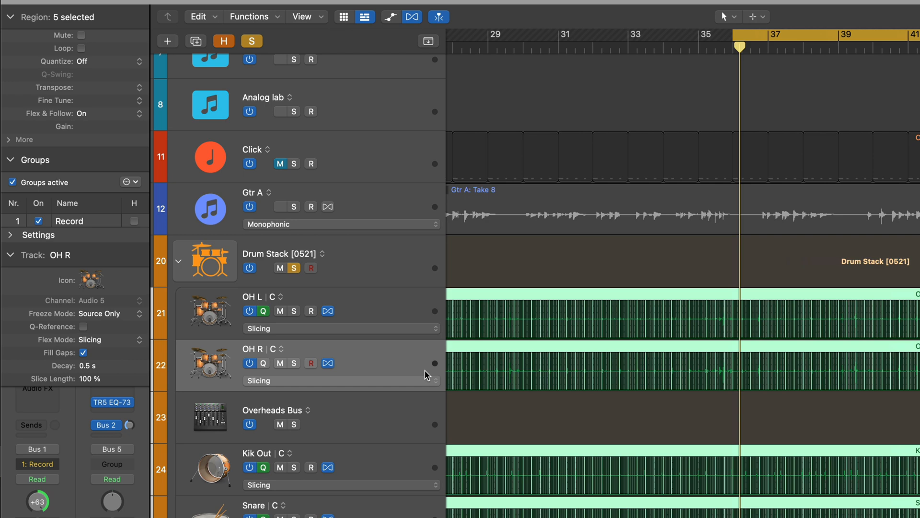
{"action": "scroll", "scroll_direction": "left", "scroll_amount": 3}
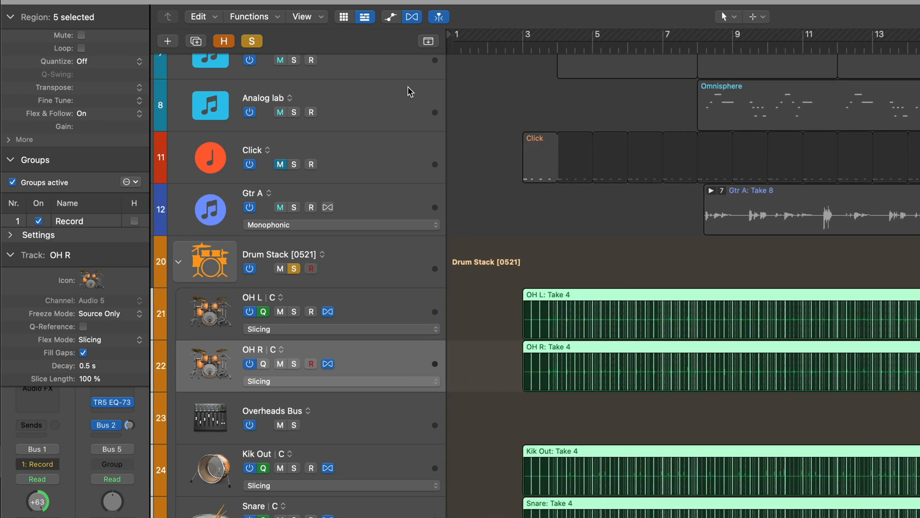
{"action": "left_click", "coordinate": [82, 61]}
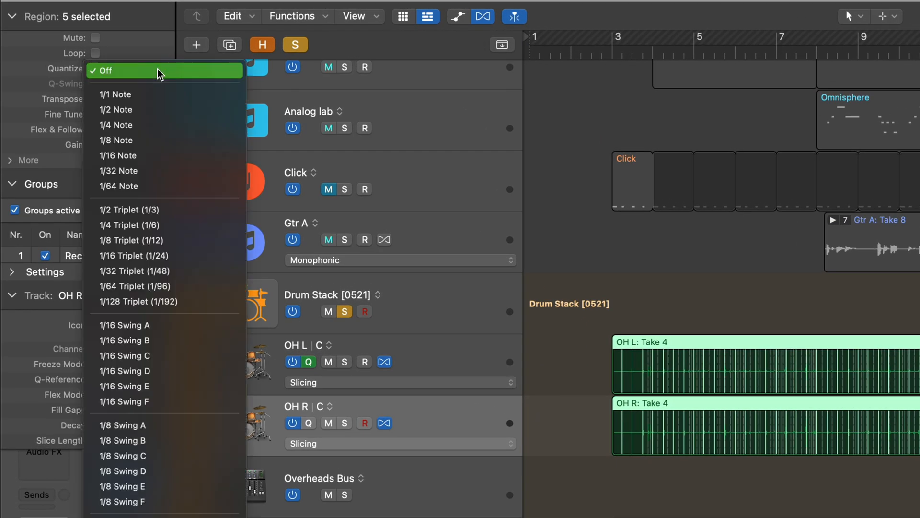
{"action": "left_click", "coordinate": [116, 125]}
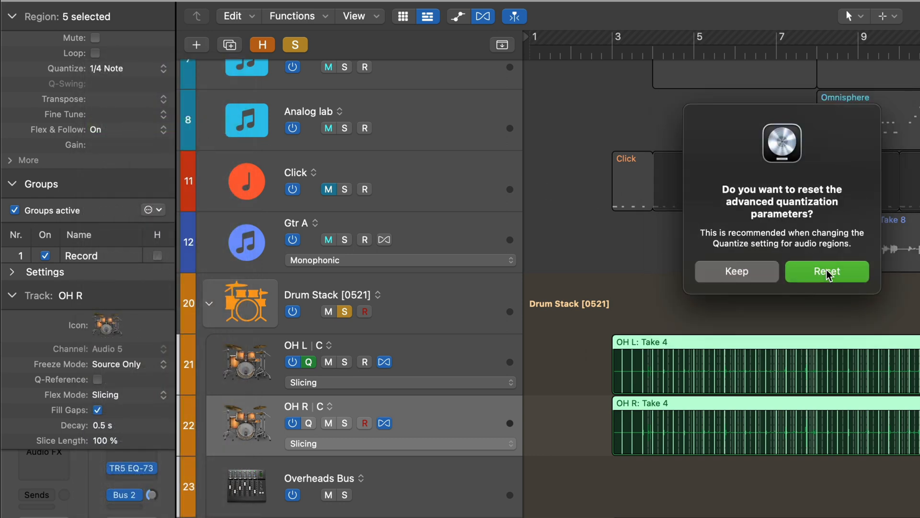
{"action": "left_click", "coordinate": [826, 271]}
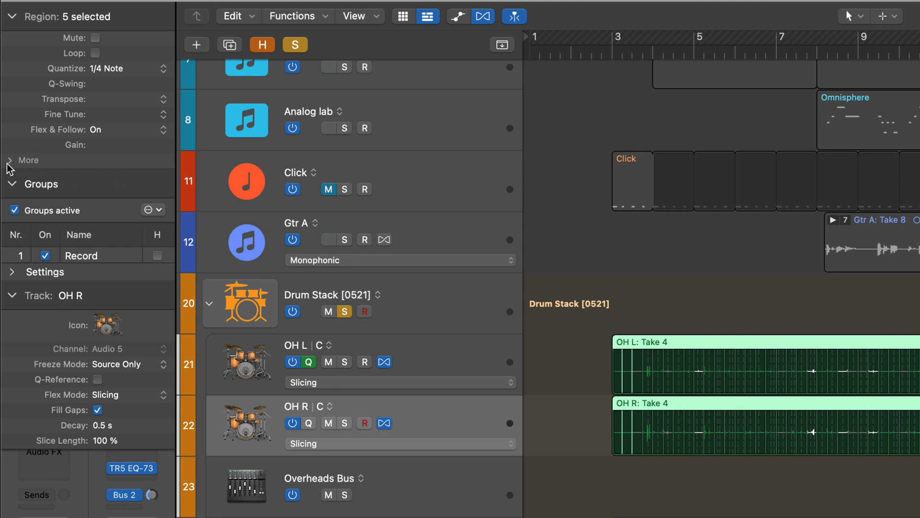
{"action": "left_click", "coordinate": [27, 159]}
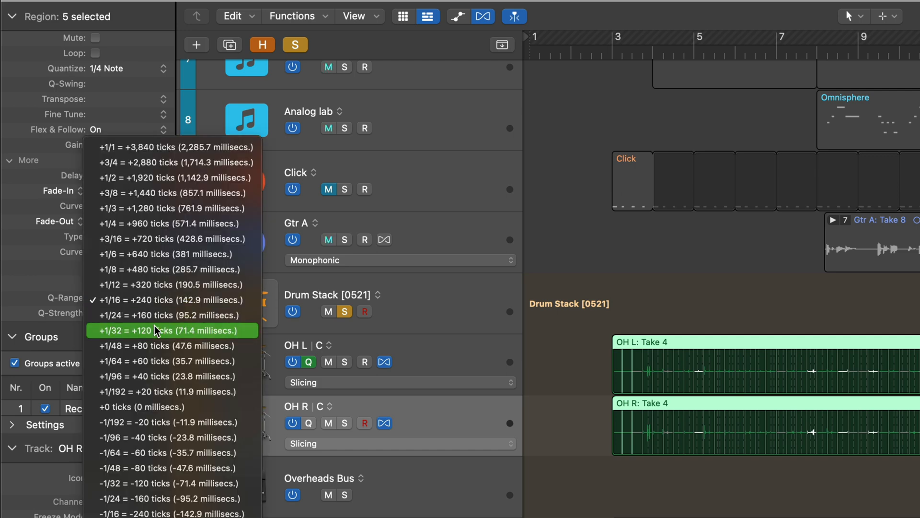
{"action": "left_click", "coordinate": [170, 330]}
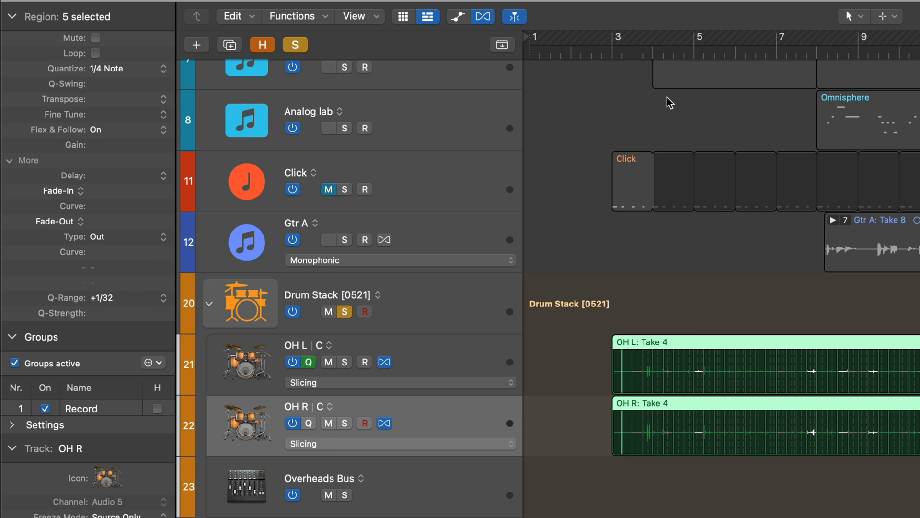
{"action": "mouse_move", "coordinate": [640, 127]}
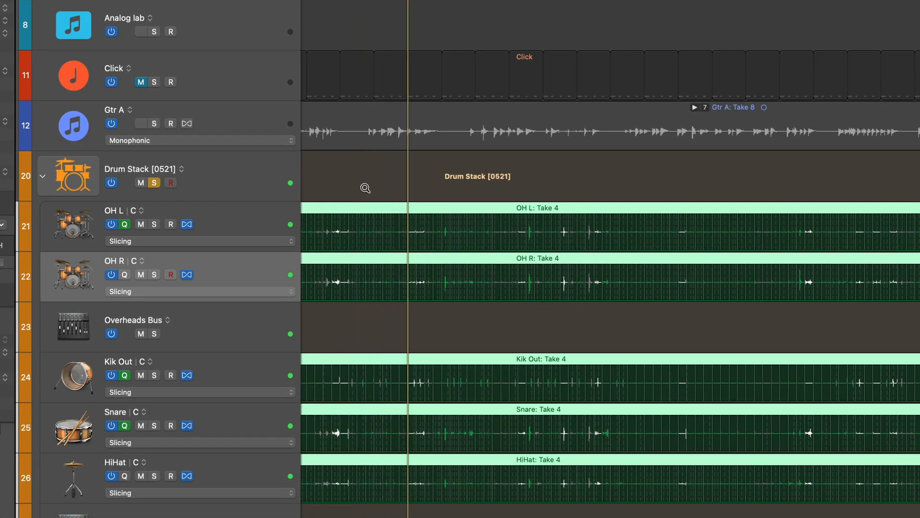
Step: Zoom into the drum waveforms and change the regions' Quantize value to 1/16 Note
{"action": "scroll", "scroll_direction": "down", "scroll_amount": 3}
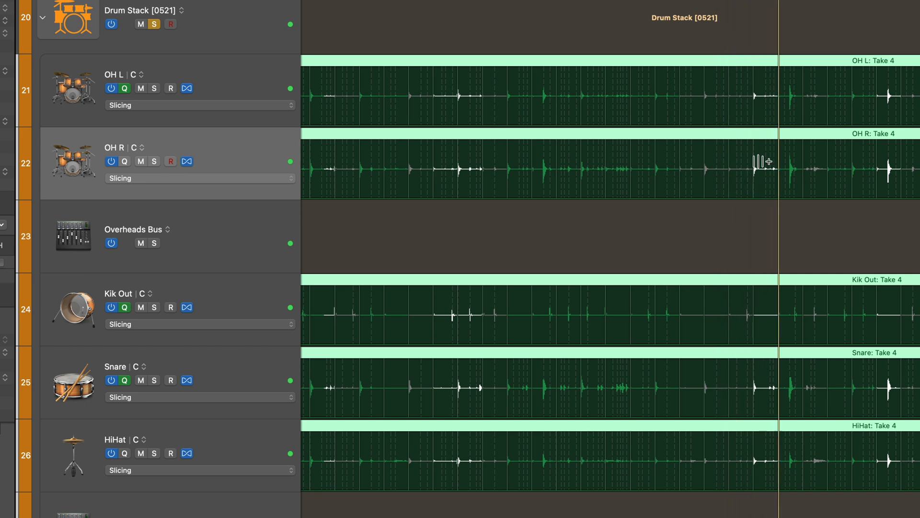
{"action": "mouse_move", "coordinate": [761, 217]}
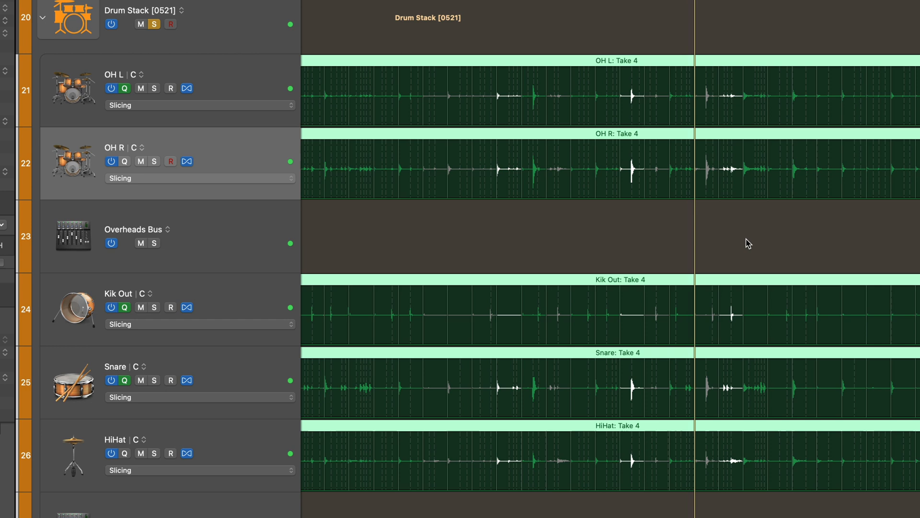
{"action": "scroll", "scroll_direction": "right", "scroll_amount": 3}
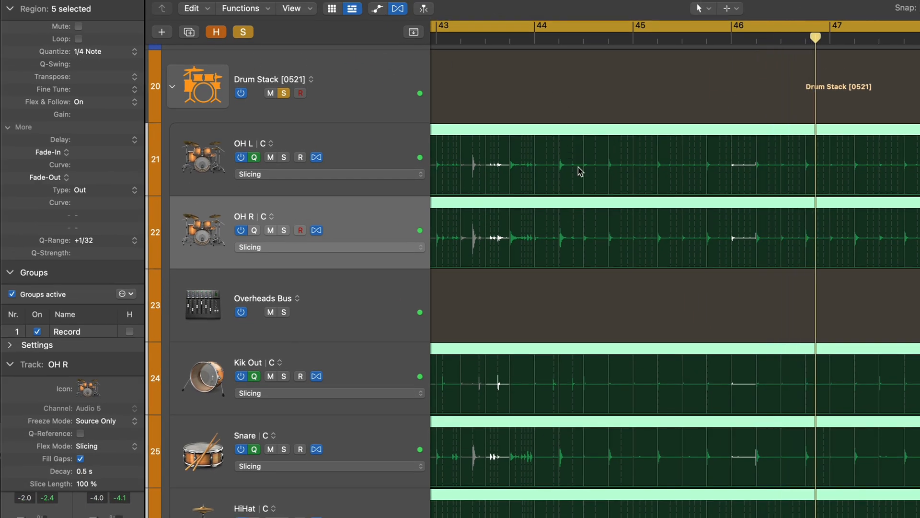
{"action": "left_click", "coordinate": [88, 52]}
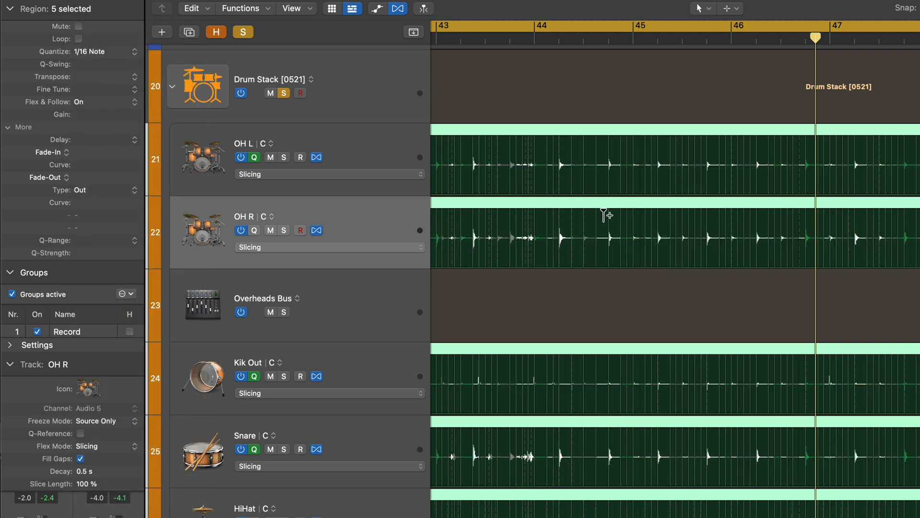
{"action": "mouse_move", "coordinate": [103, 56]}
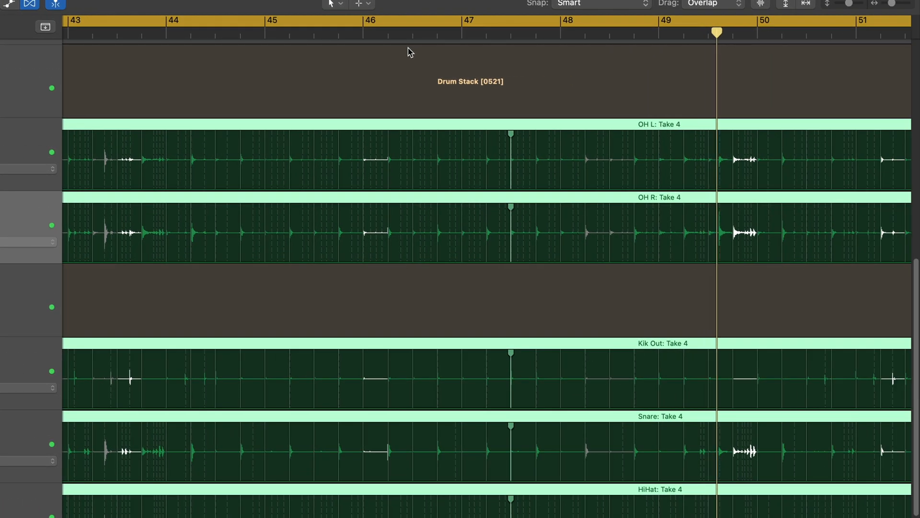
{"action": "left_click", "coordinate": [802, 28]}
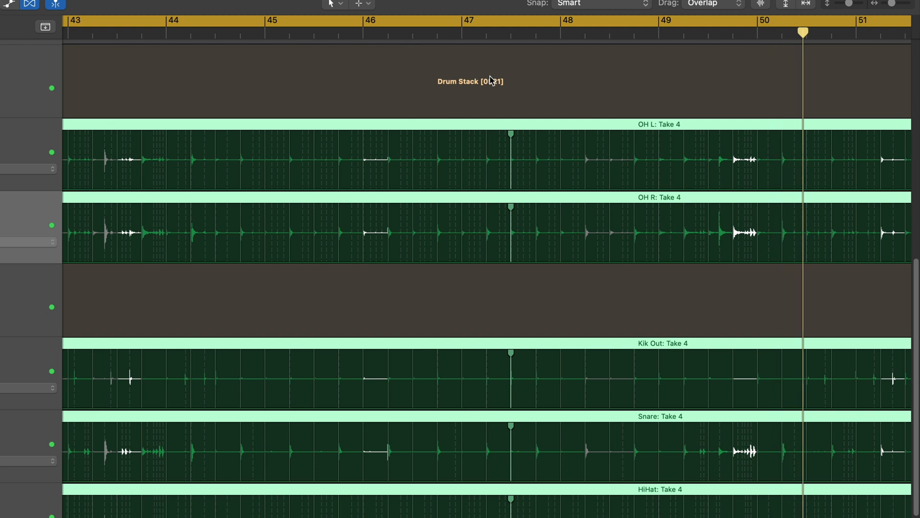
{"action": "scroll", "scroll_direction": "right", "scroll_amount": 3}
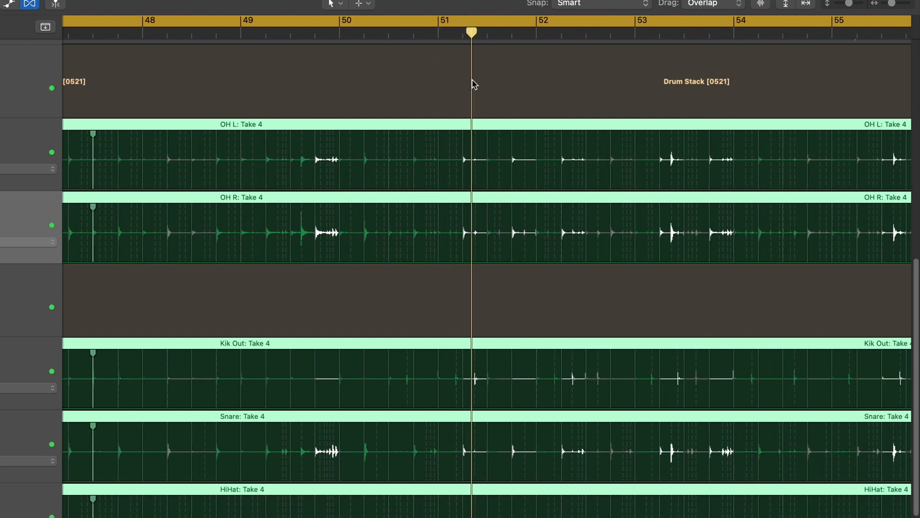
{"action": "left_click", "coordinate": [557, 32]}
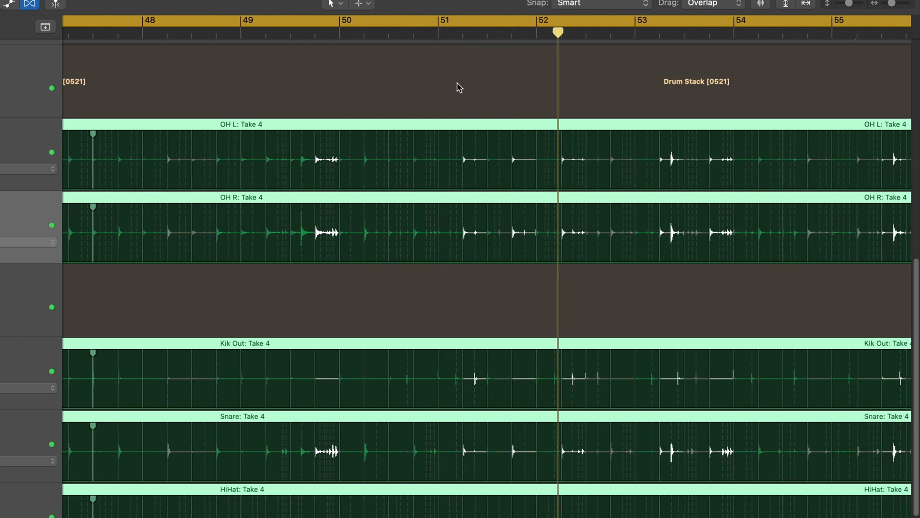
{"action": "scroll", "scroll_direction": "right", "scroll_amount": 3}
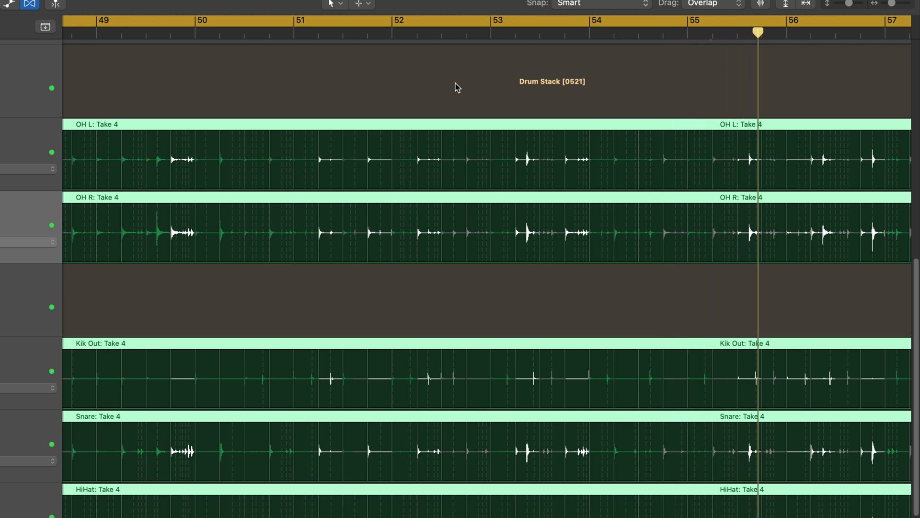
{"action": "scroll", "scroll_direction": "right", "scroll_amount": 3}
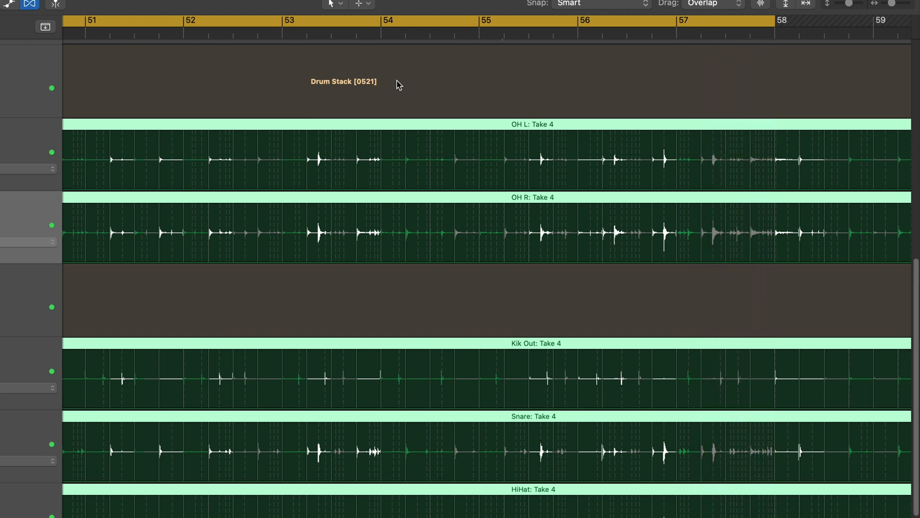
{"action": "mouse_move", "coordinate": [371, 196]}
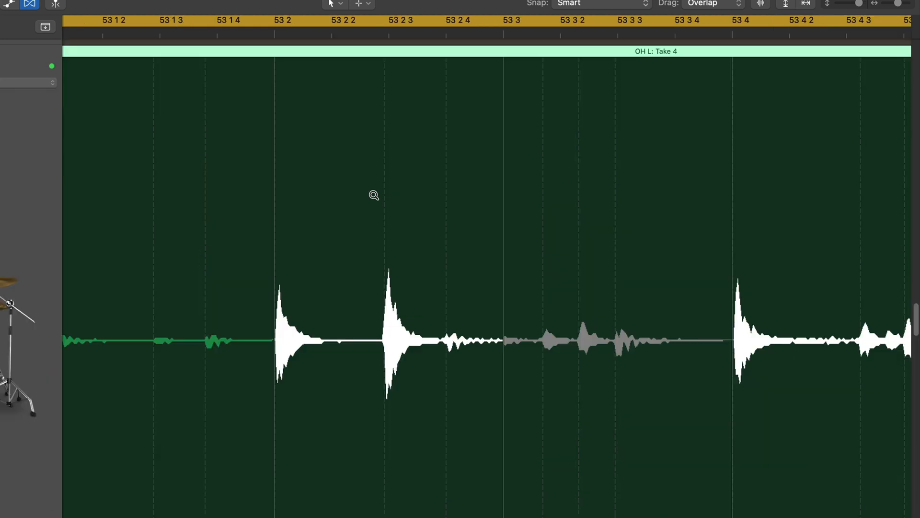
{"action": "mouse_move", "coordinate": [274, 92]}
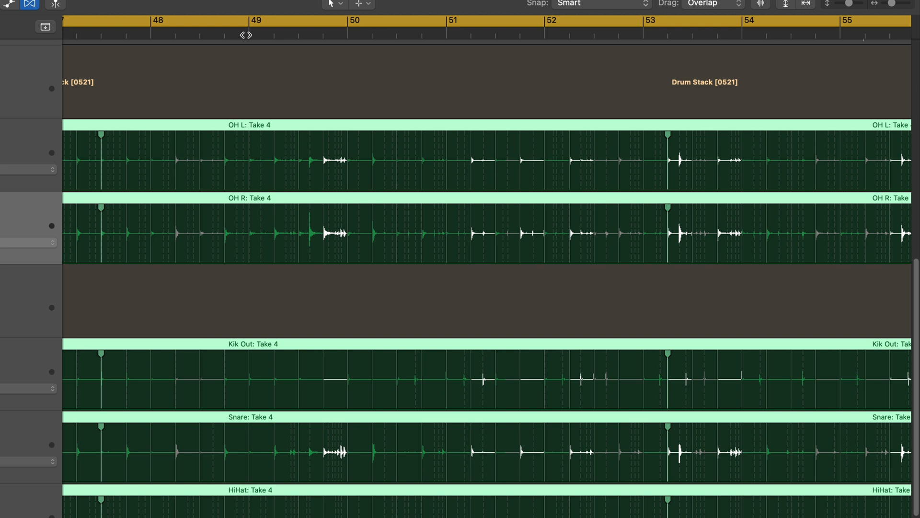
{"action": "mouse_move", "coordinate": [144, 344]}
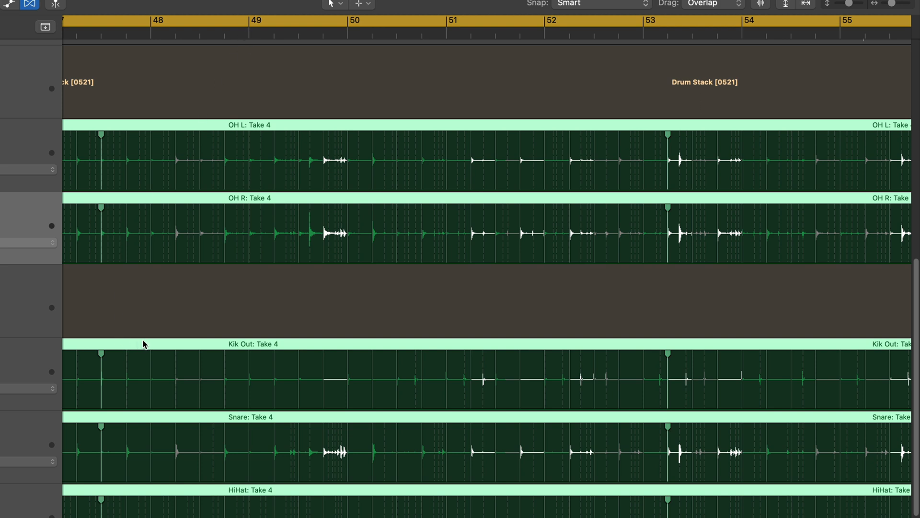
{"action": "mouse_move", "coordinate": [150, 392]}
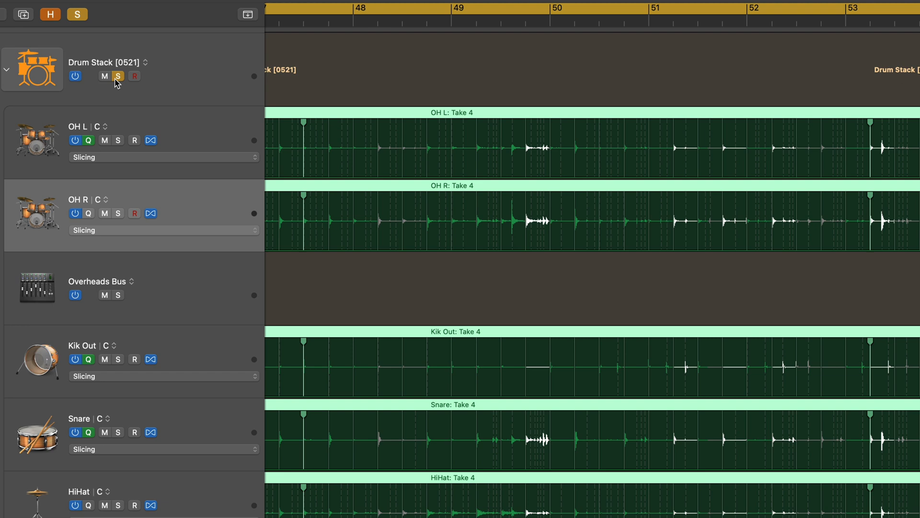
{"action": "mouse_move", "coordinate": [118, 77]}
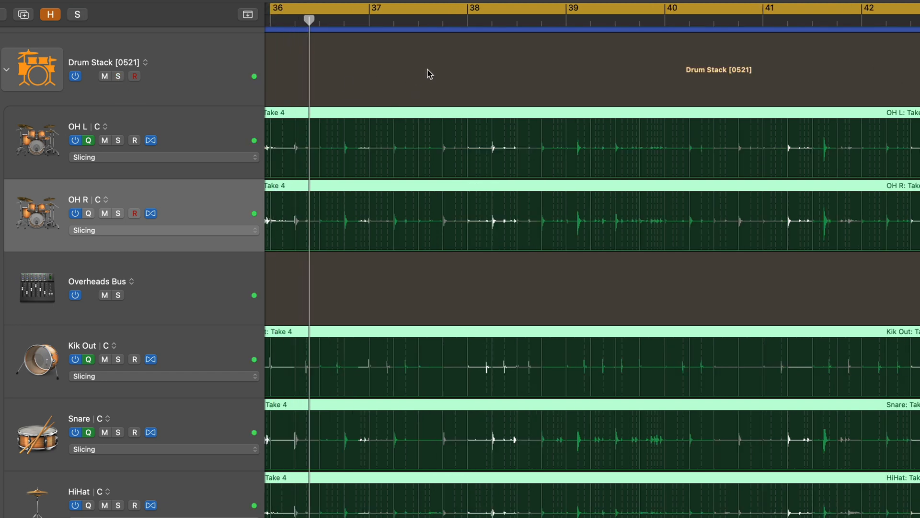
Step: Unsolo the Drum Stack track
{"action": "left_click", "coordinate": [395, 19]}
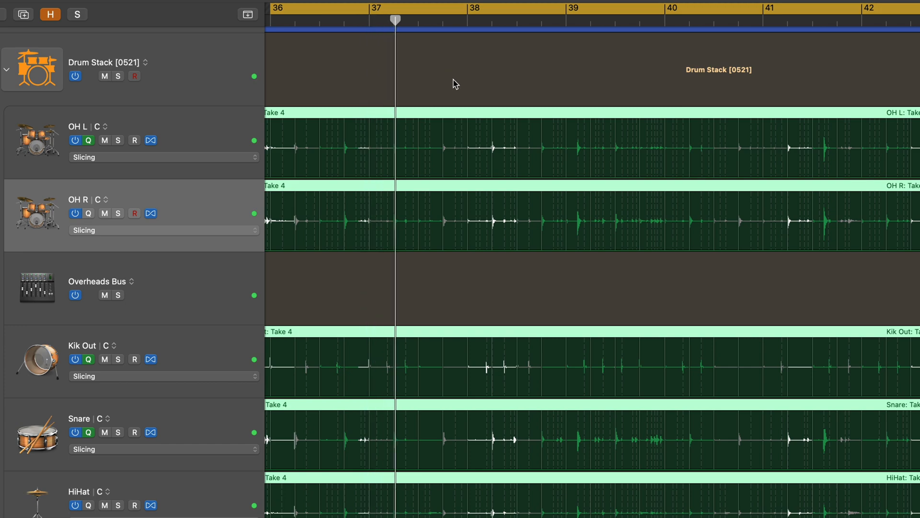